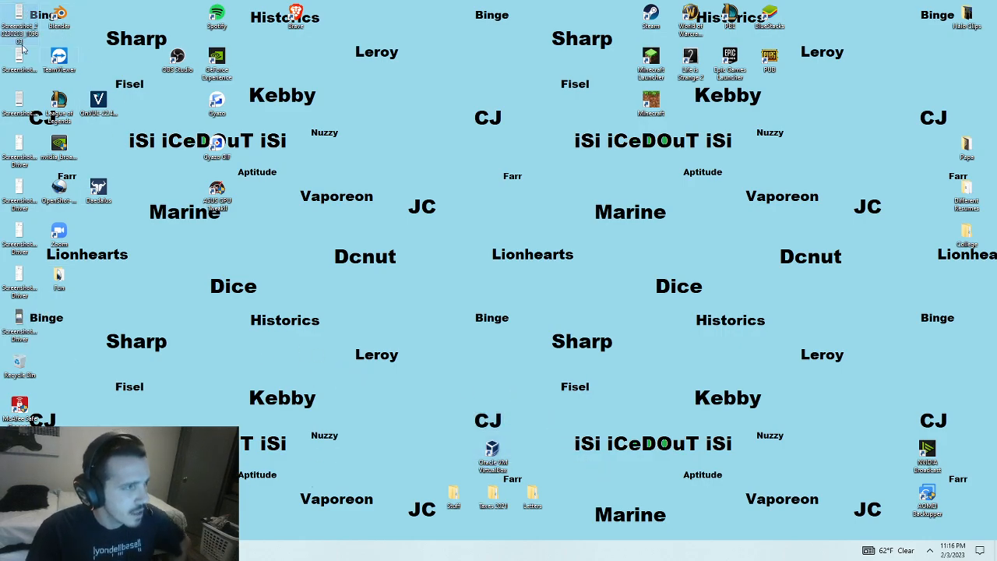
mouse_move(20, 27)
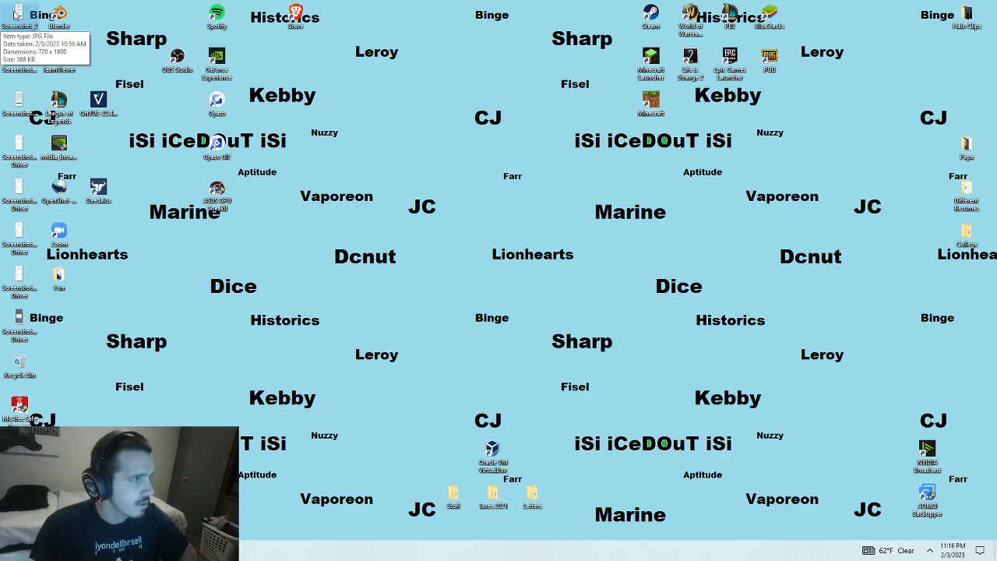
mouse_move(455, 261)
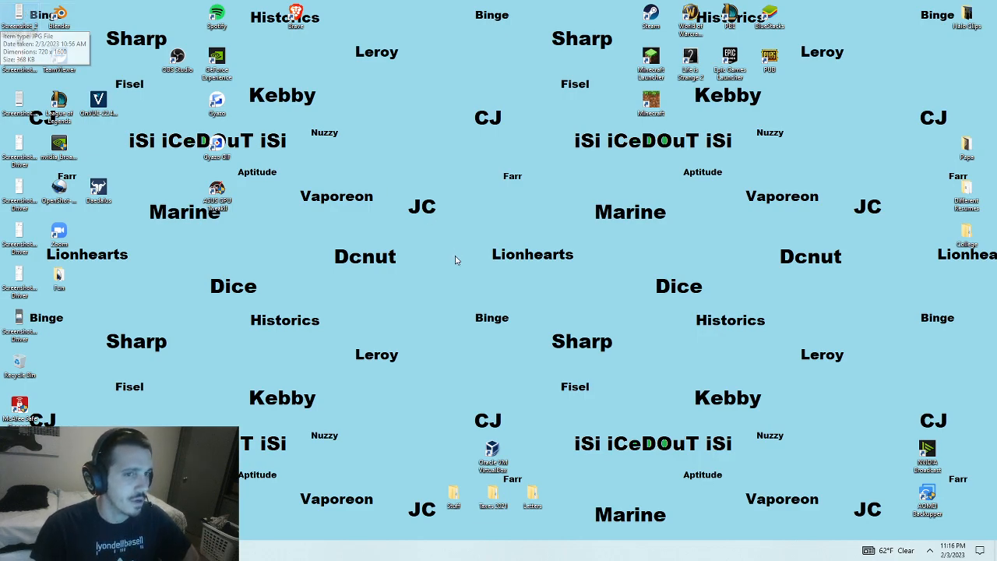
mouse_move(242, 241)
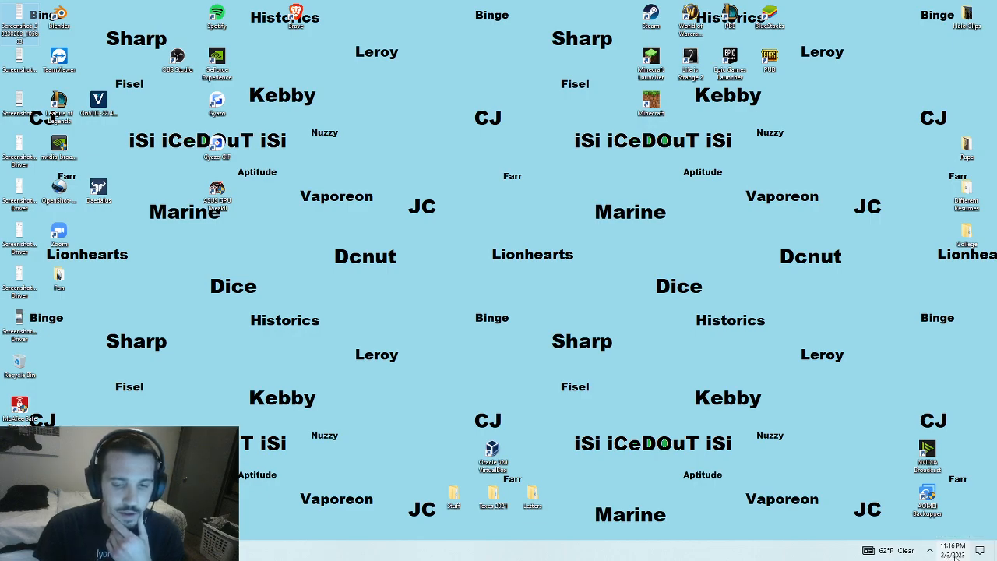
Step: Dismiss the calendar flyout and set up Calculator showing 3.50 beside a blank Notepad
left_click(952, 551)
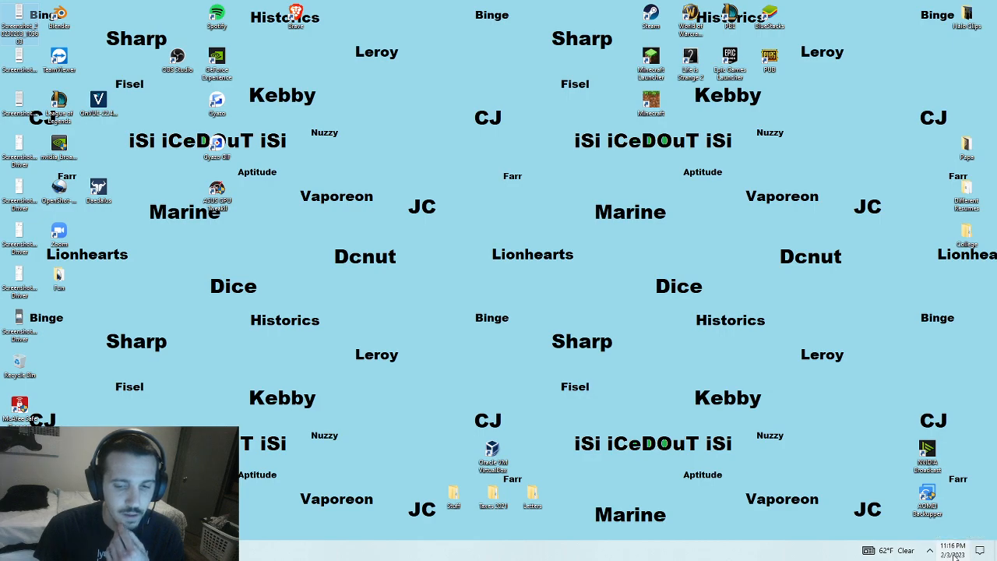
left_click(955, 548)
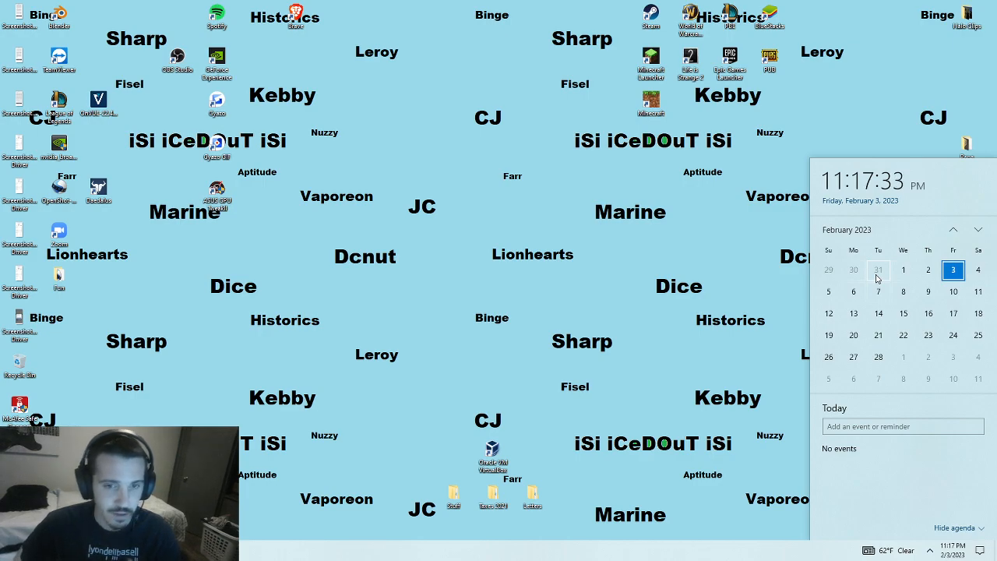
mouse_move(67, 347)
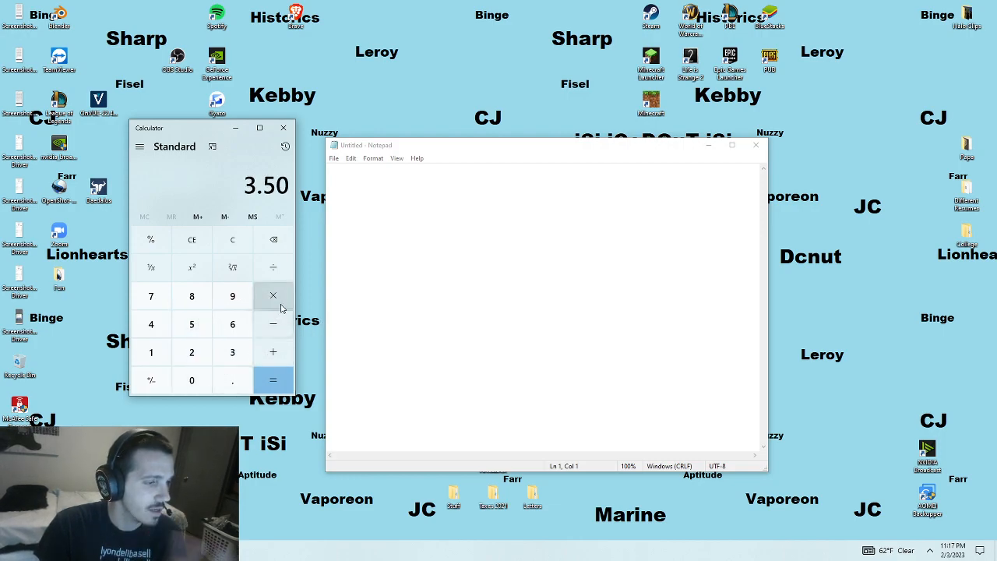
Step: Multiply 3.5 by 10 and note '10 trips', '$35 + Tips' and another '10 trips'
type("10")
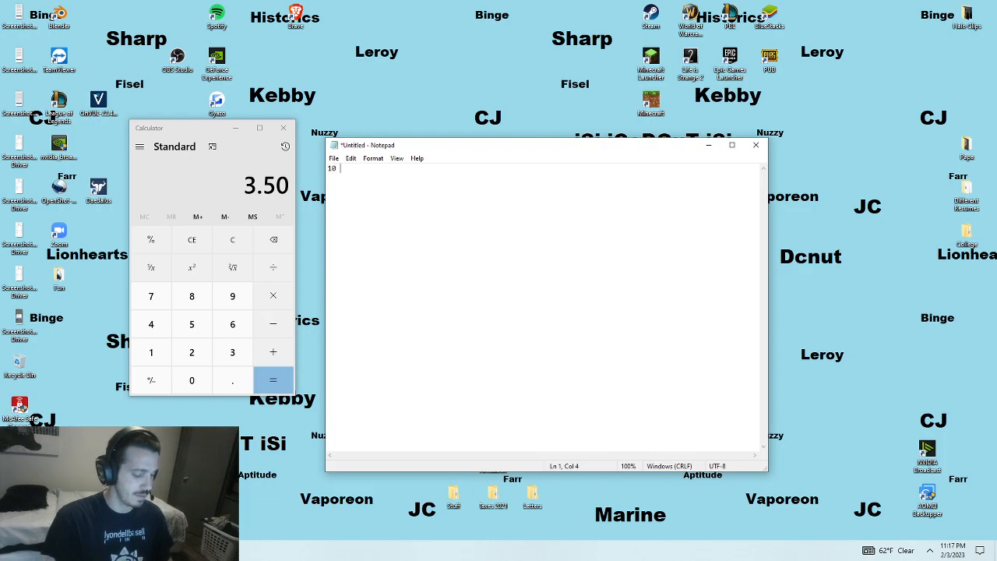
type("trips")
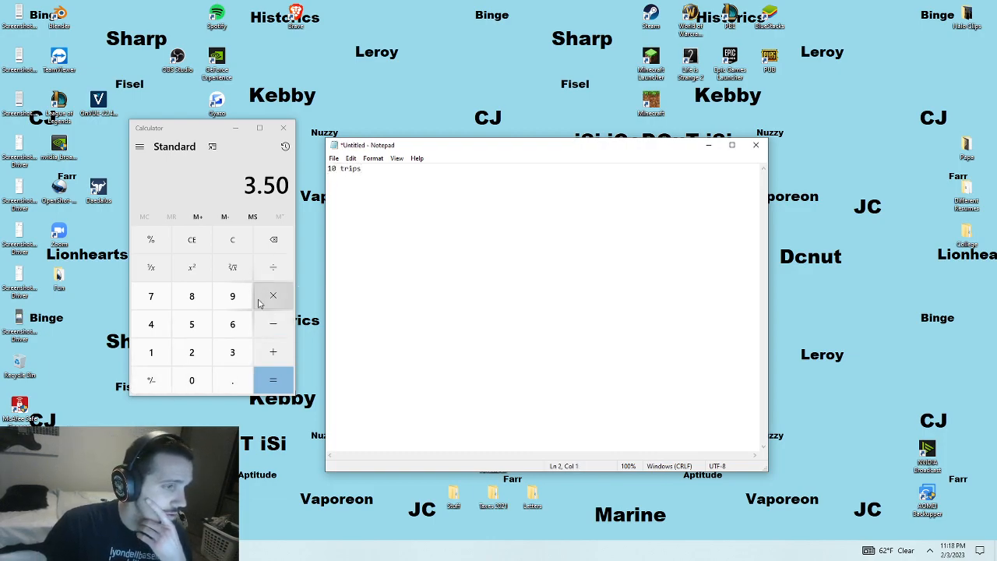
left_click(272, 380)
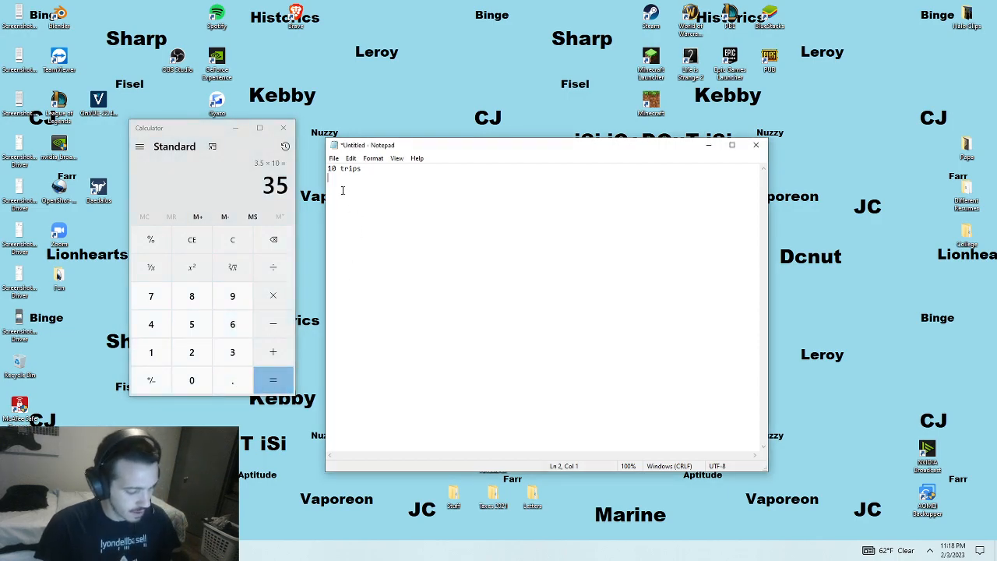
type("$35 x Tips")
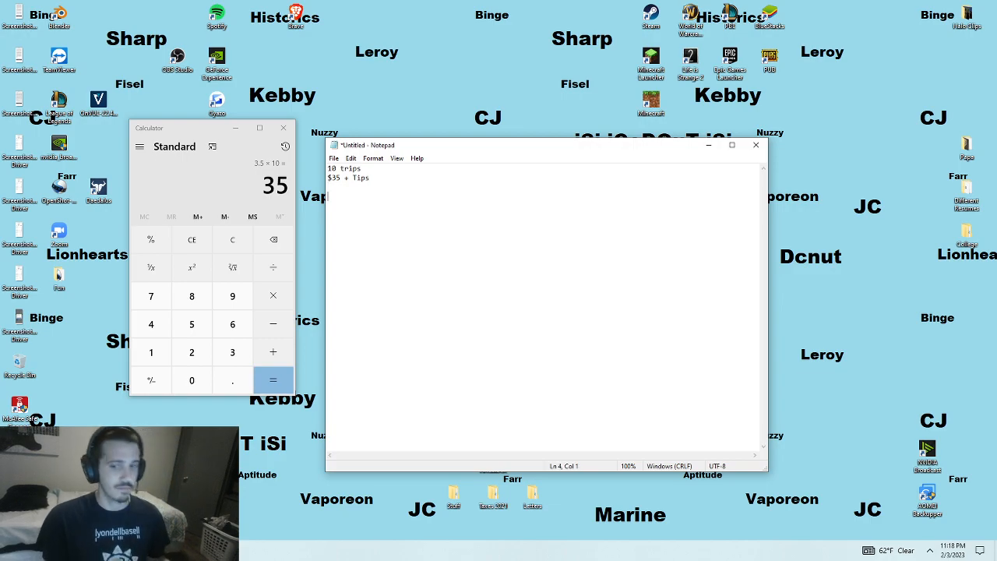
mouse_move(395, 215)
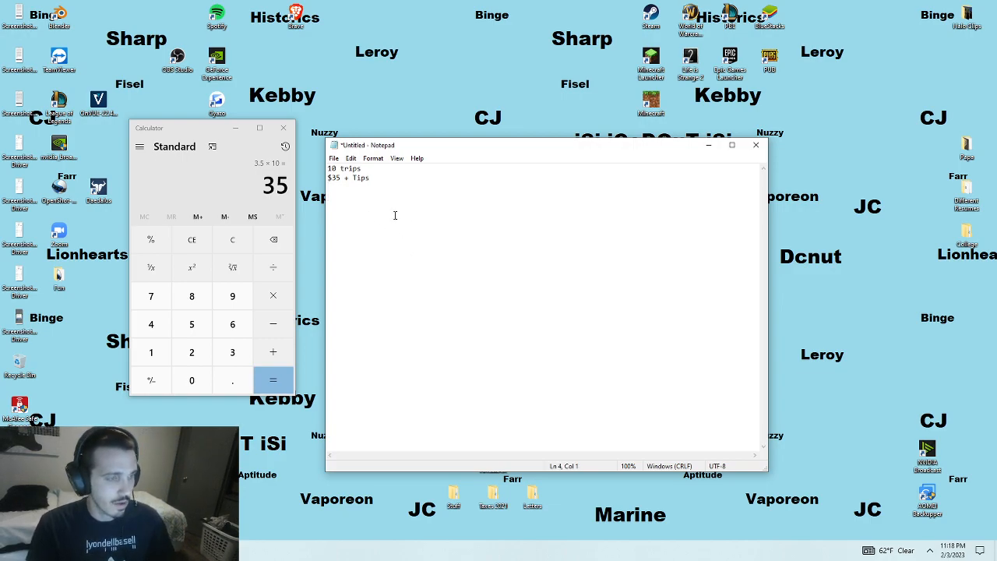
type("10")
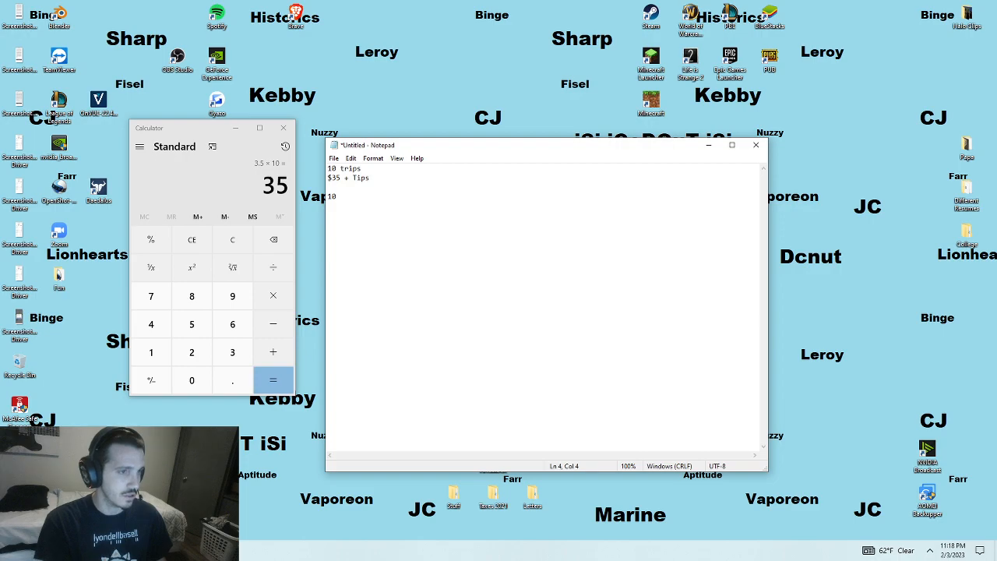
type("trips")
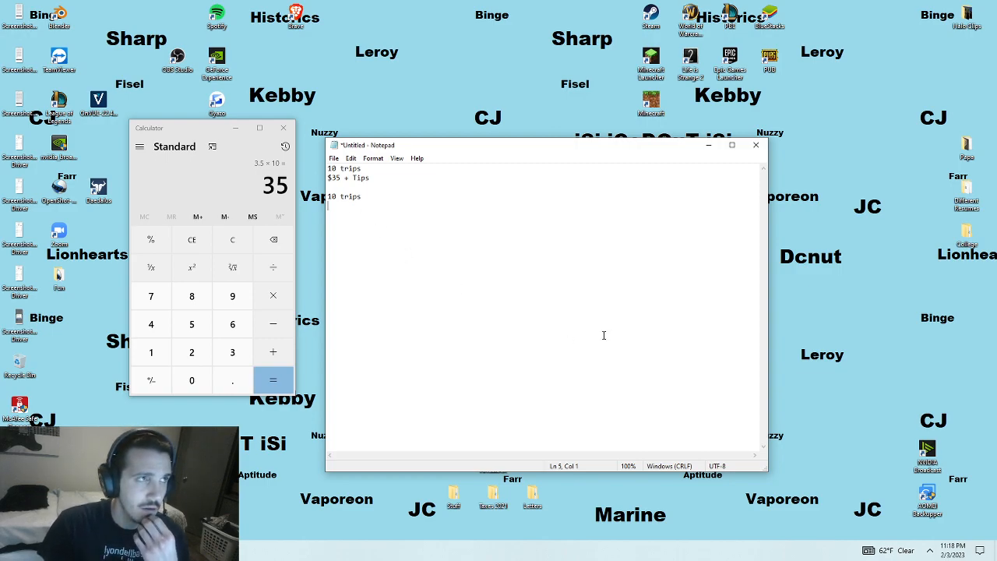
mouse_move(624, 369)
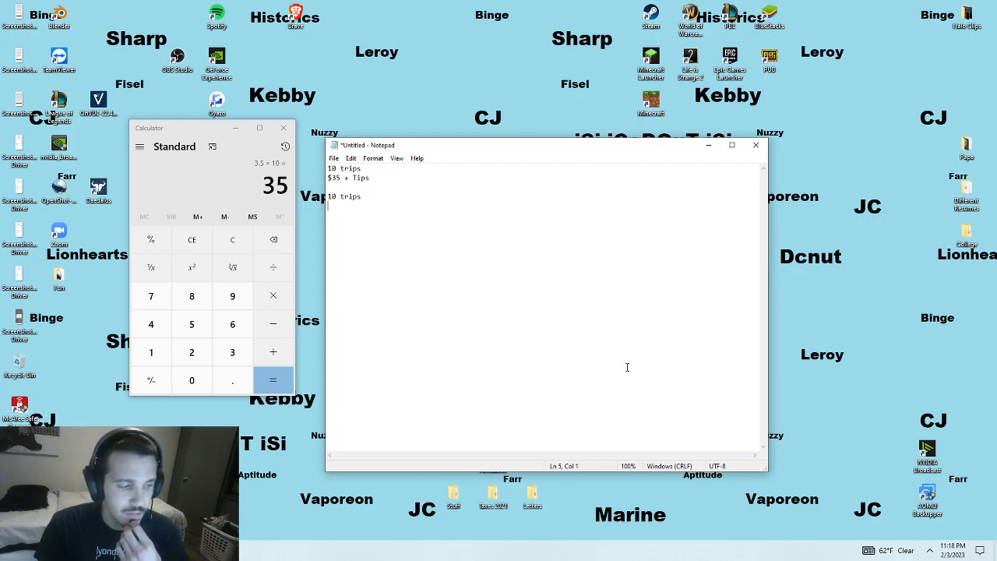
mouse_move(385, 230)
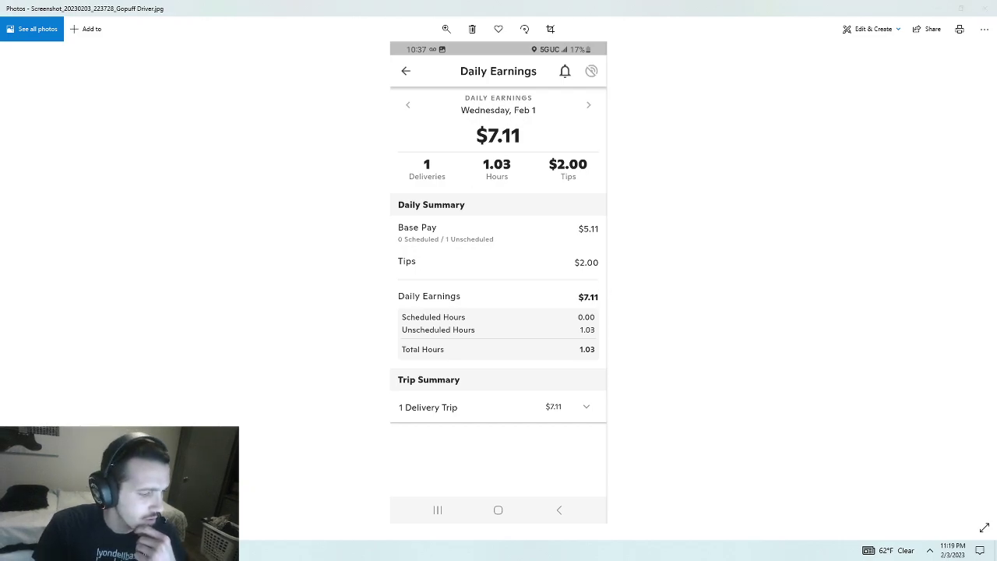
Step: Browse to the Tuesday Jan 31 earnings screenshot and check Jan 31 on the calendar
left_click(588, 106)
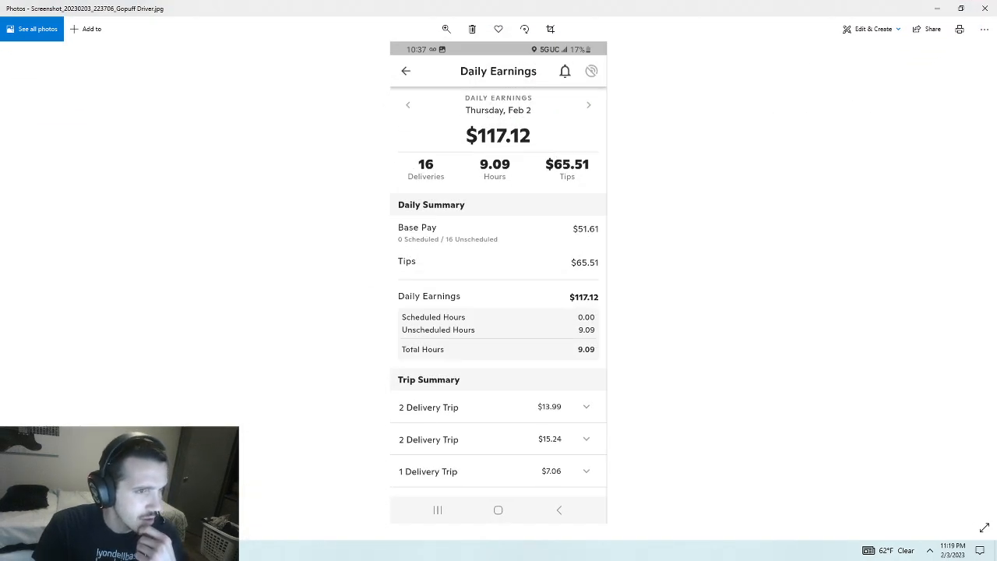
left_click(408, 106)
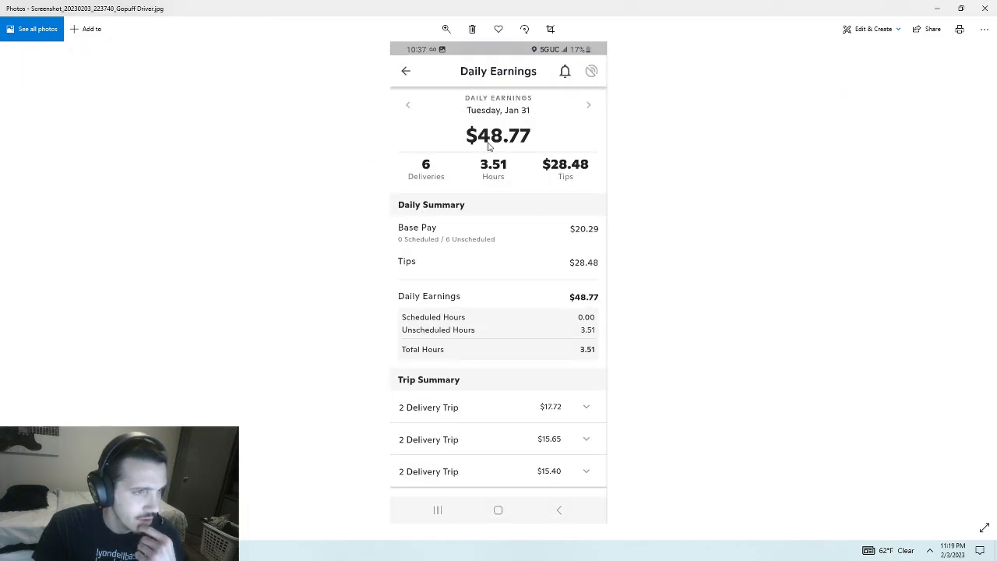
mouse_move(920, 495)
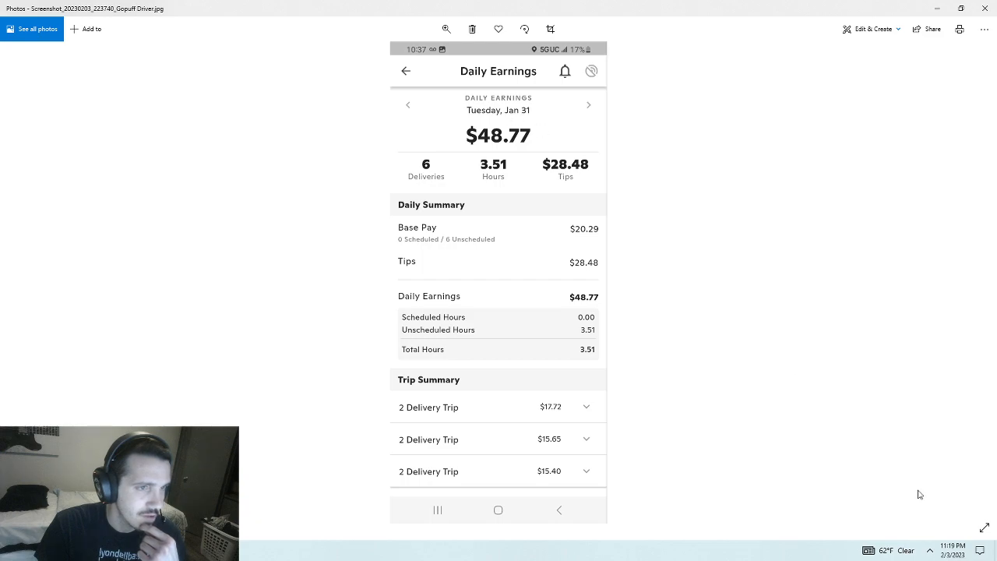
left_click(931, 550)
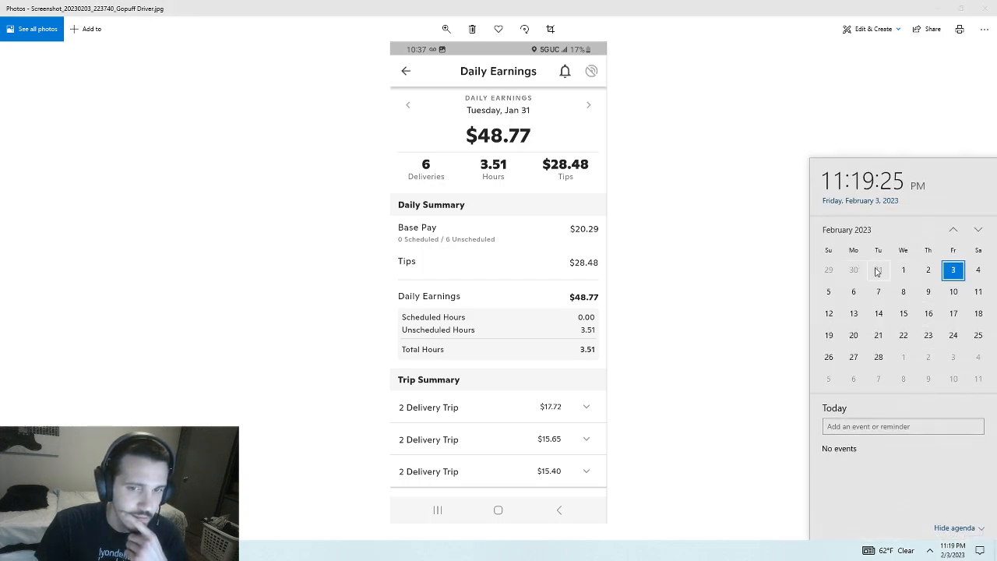
left_click(879, 269)
type("6 trips")
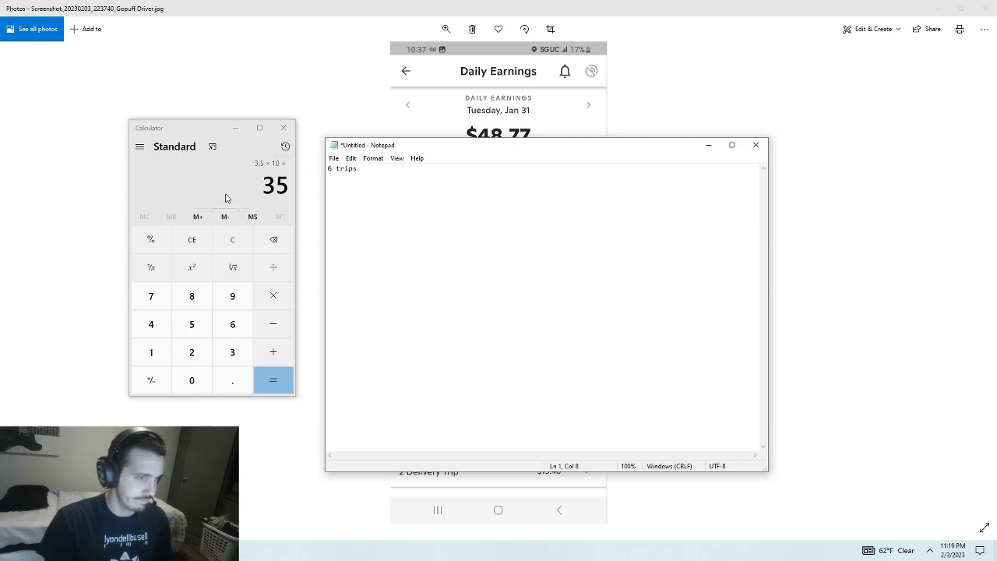
Step: Compute 6 × 3.5 = 21 and note '$21' and base pay '$20.29' under 6 trips
left_click(272, 295)
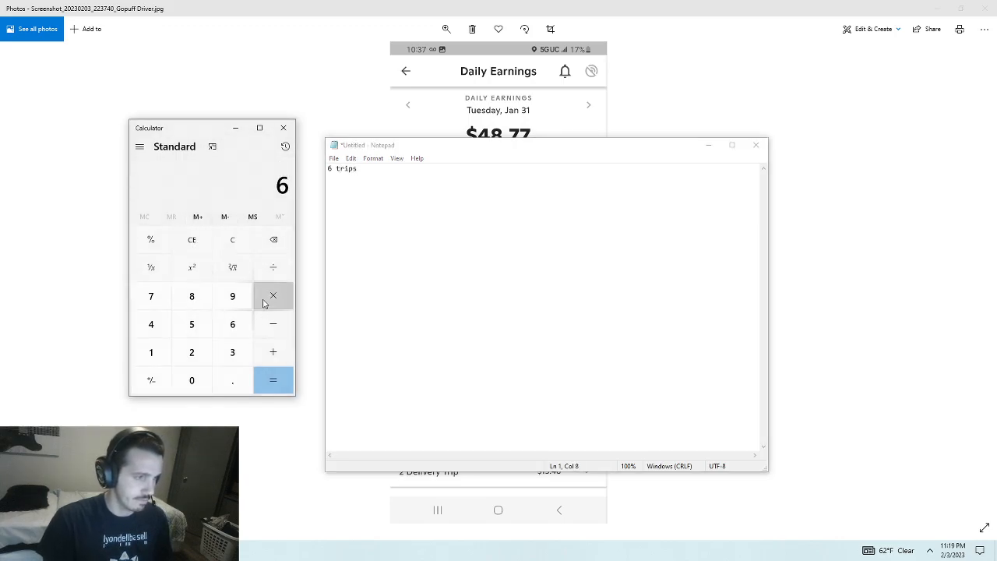
left_click(273, 380)
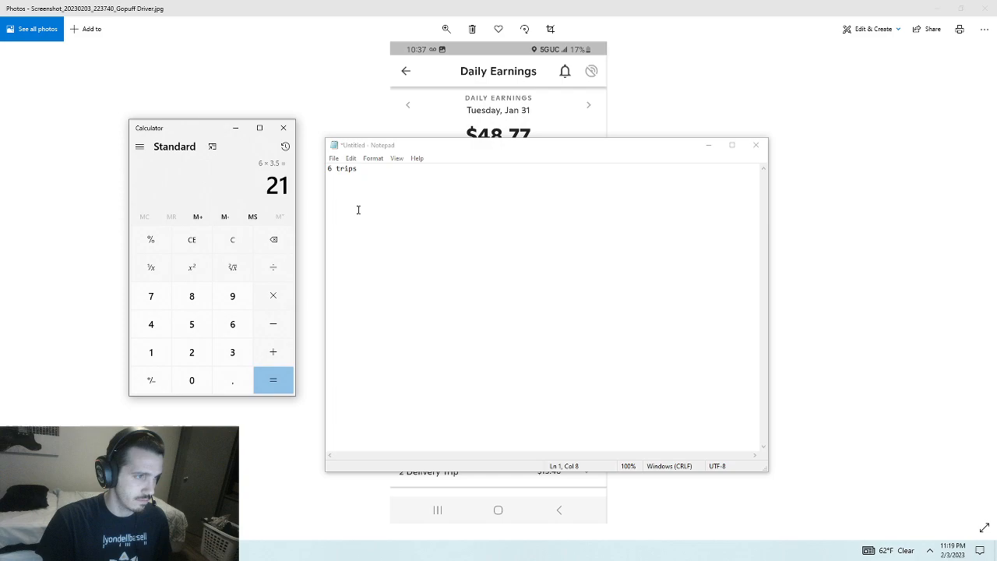
type("$21")
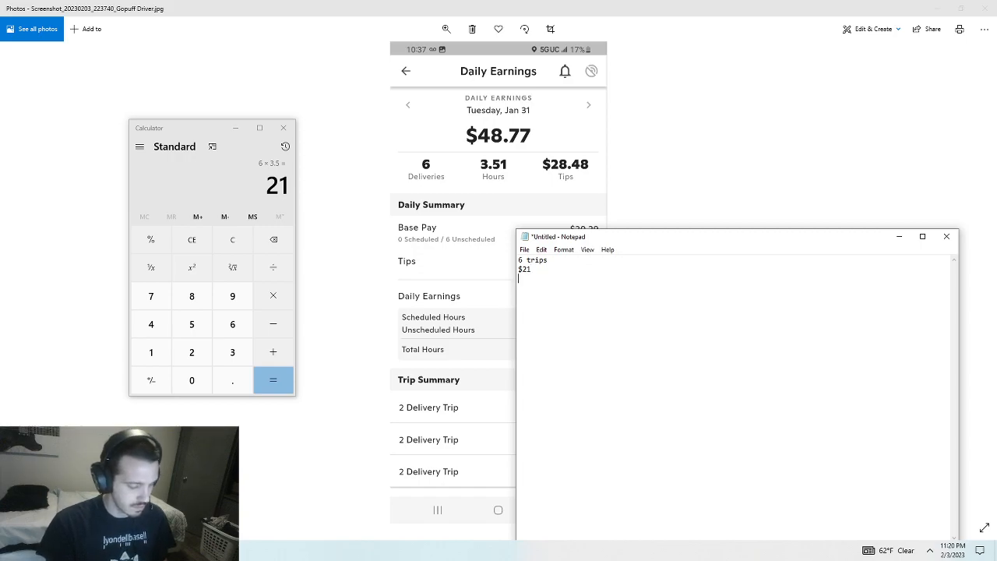
type("$20.29")
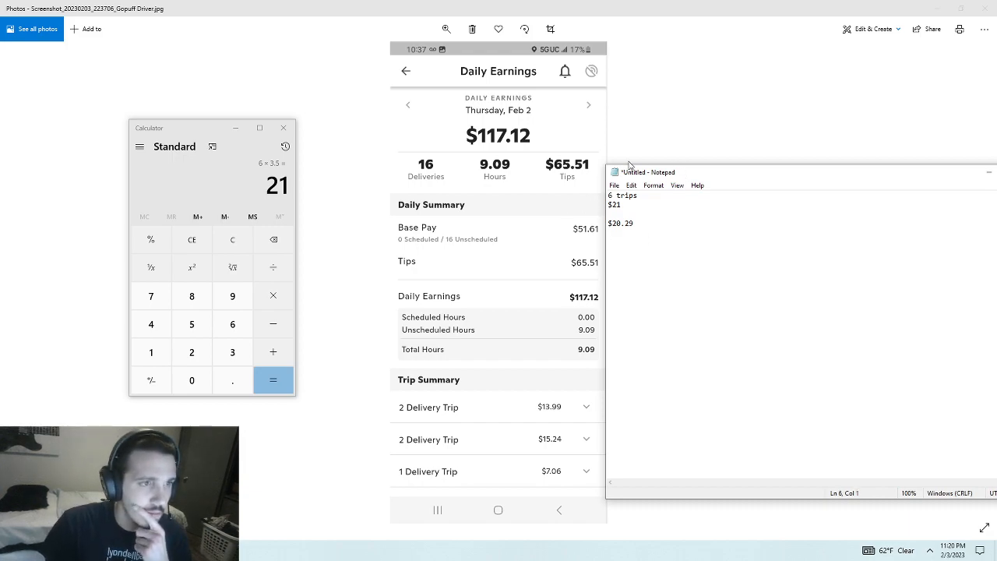
mouse_move(428, 185)
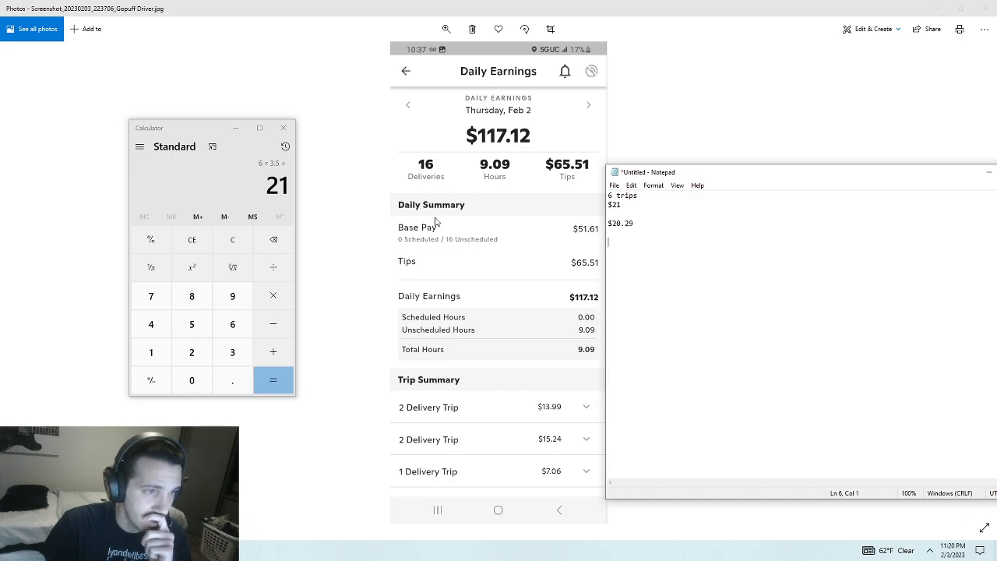
mouse_move(524, 241)
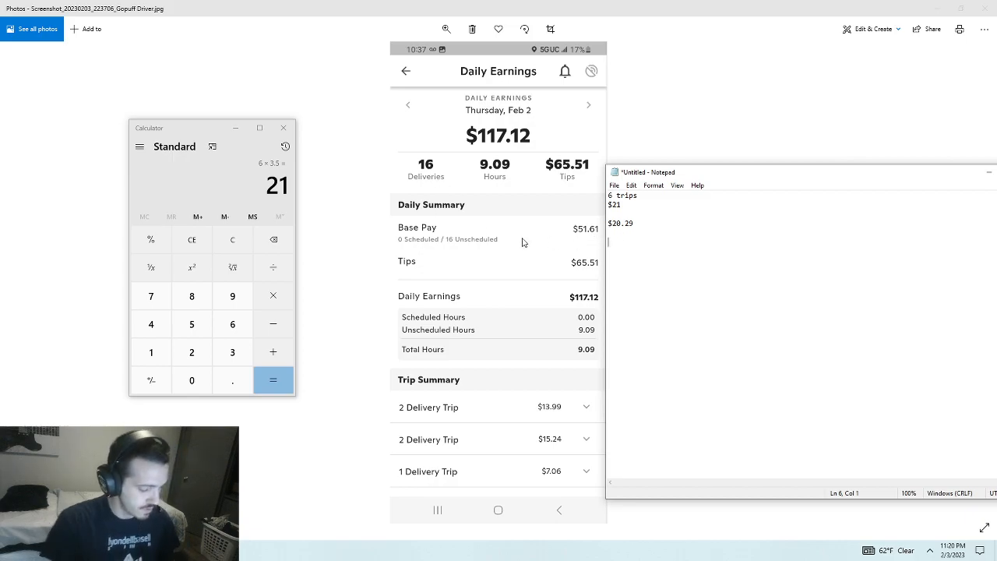
Step: Record '16 trips' with $56 and base pay $51.61, and show the Feb 1 screenshot
type("16 trips")
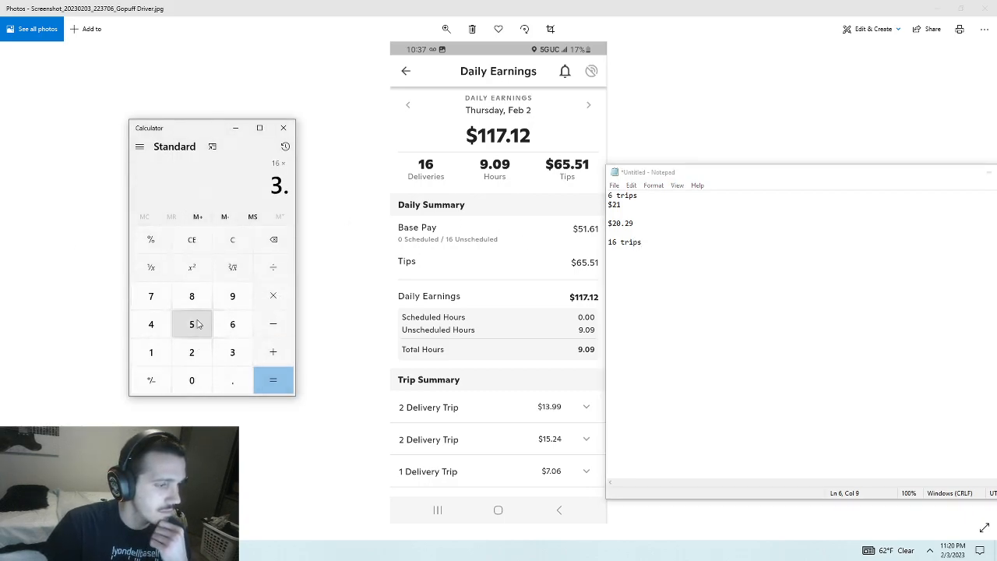
left_click(273, 381)
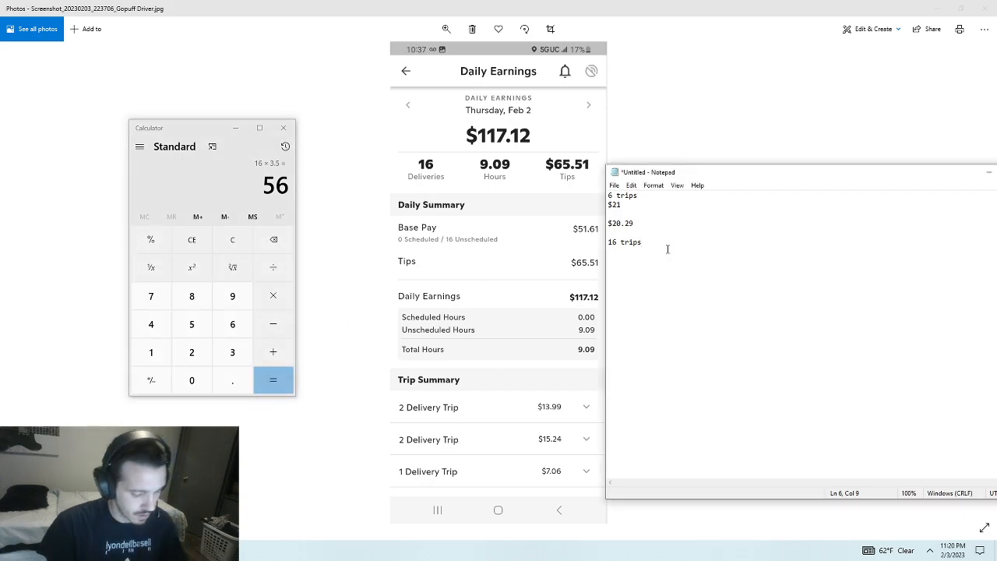
type("$56")
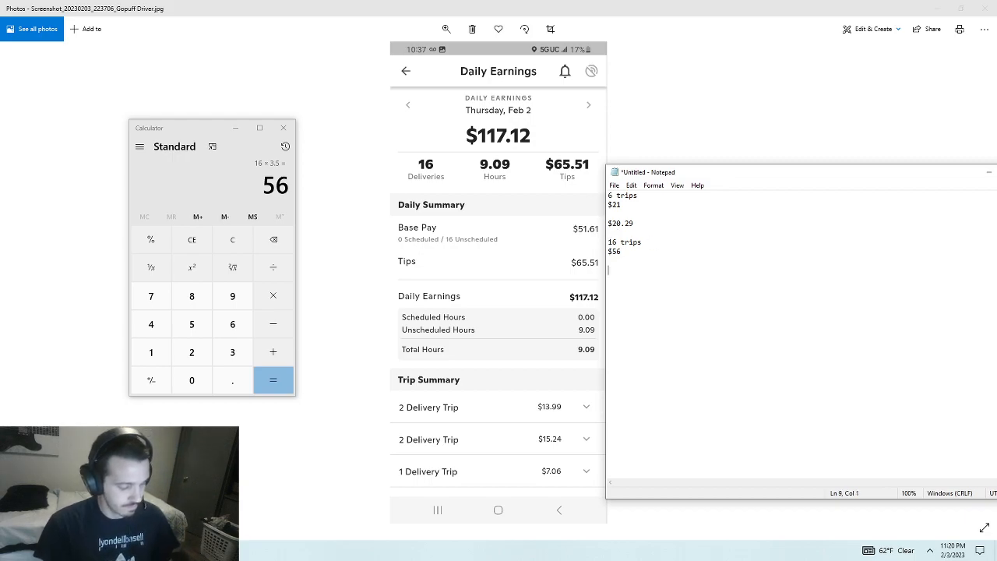
type("$51.61")
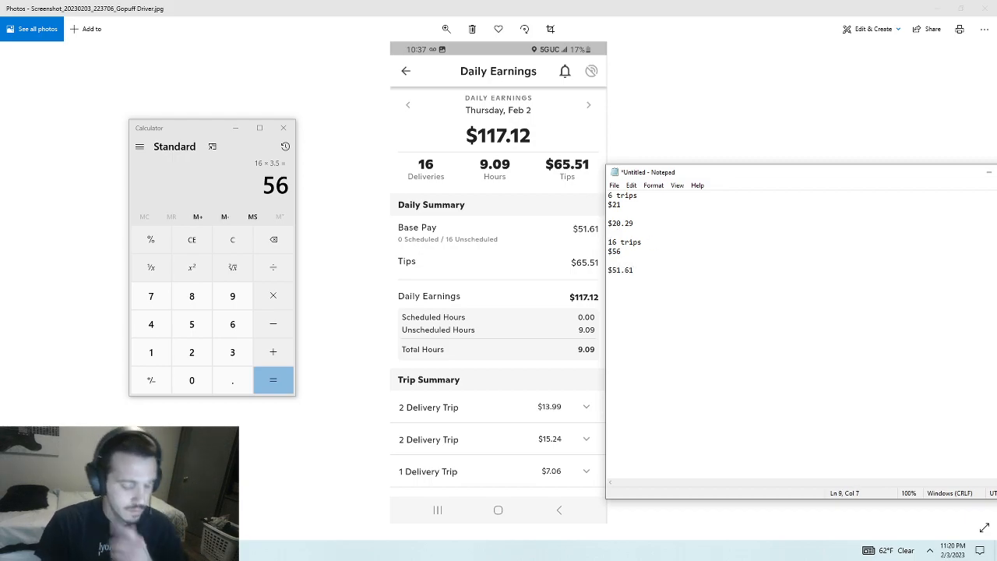
left_click(407, 105)
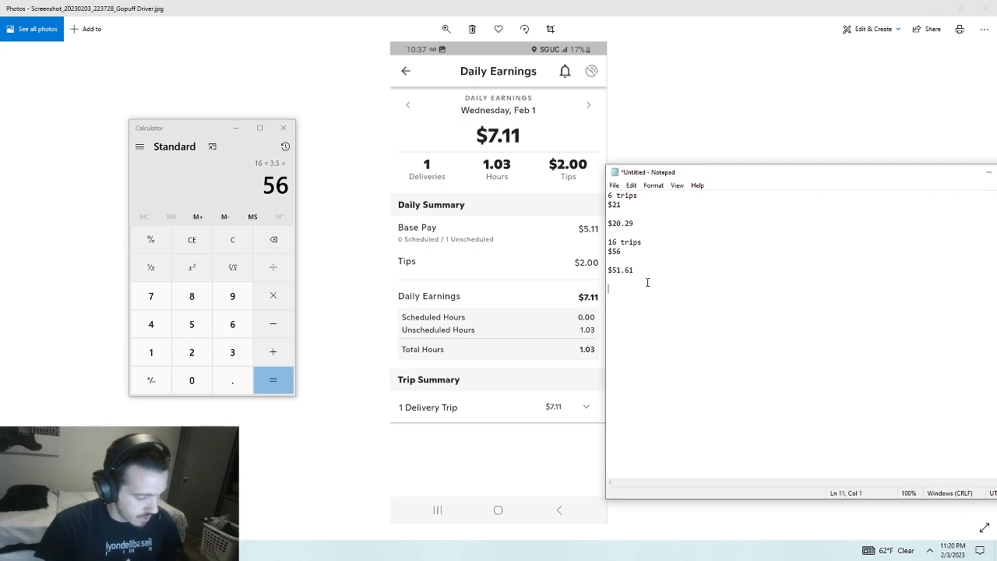
Step: Record '1 trip' with $3.50 and base pay $5.11 in Notepad
type("1 trip")
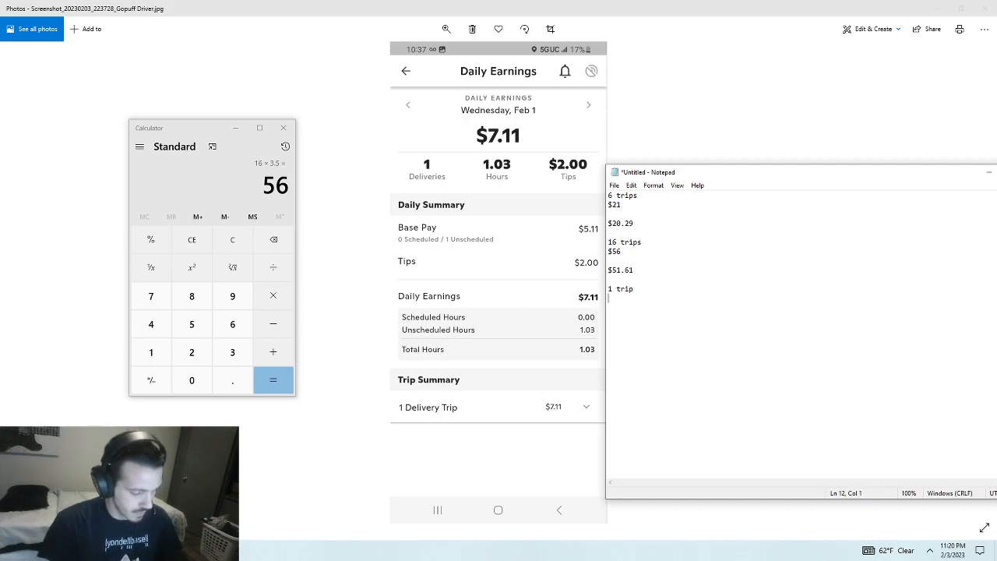
type("$3.50")
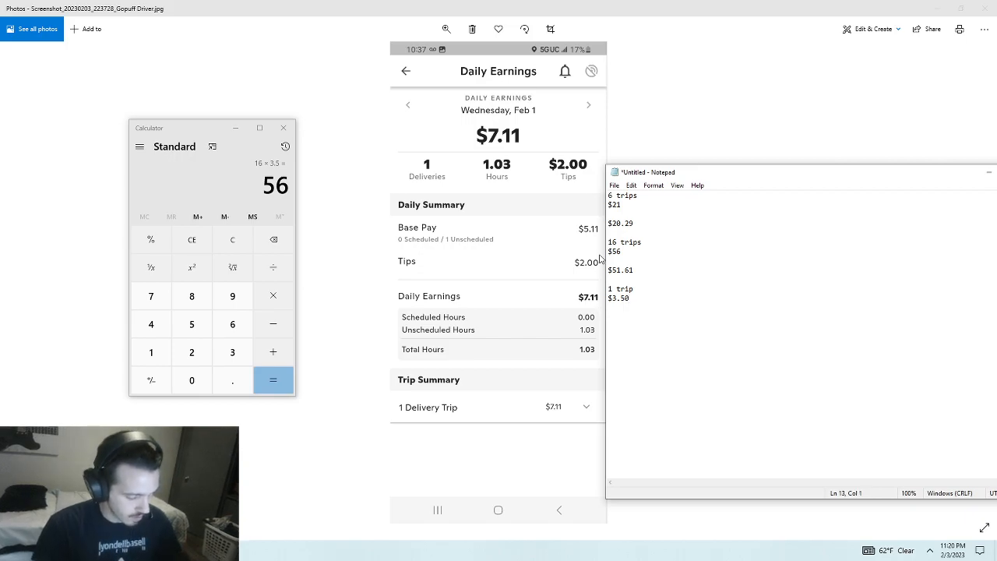
type("$5.")
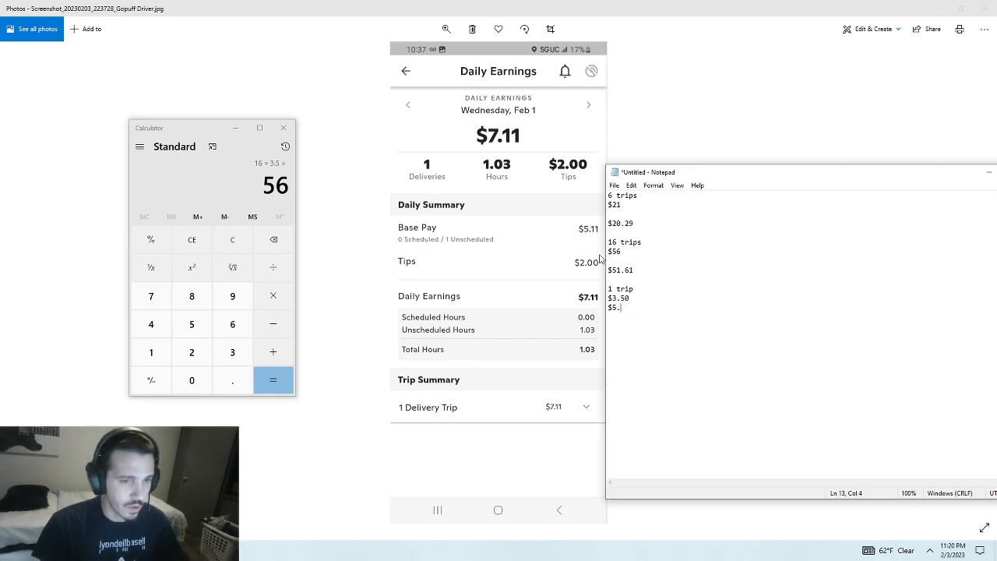
type("11")
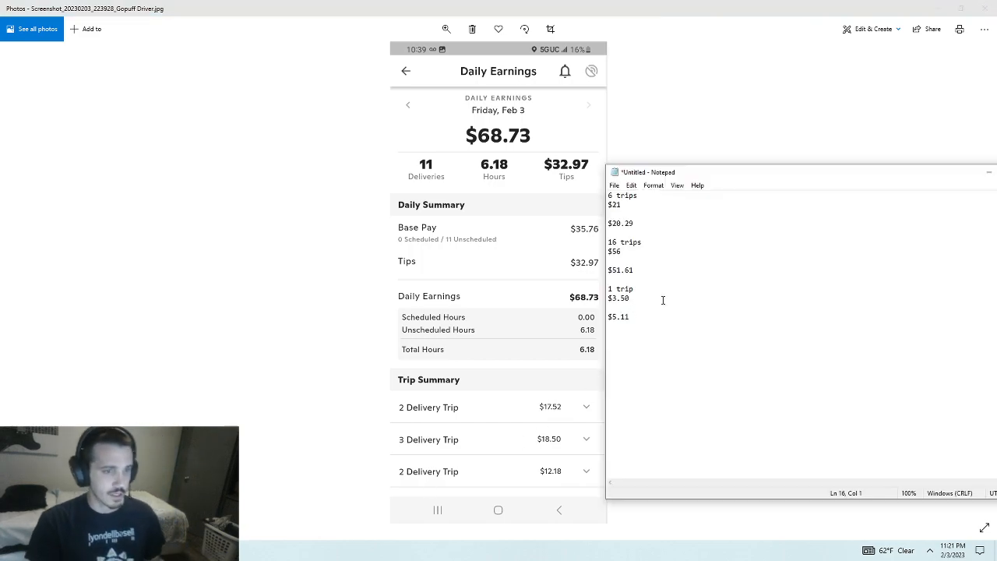
Step: Note '11 trips', compute 11 × 3.5, and record $38.50 and base pay $35.76
type("11")
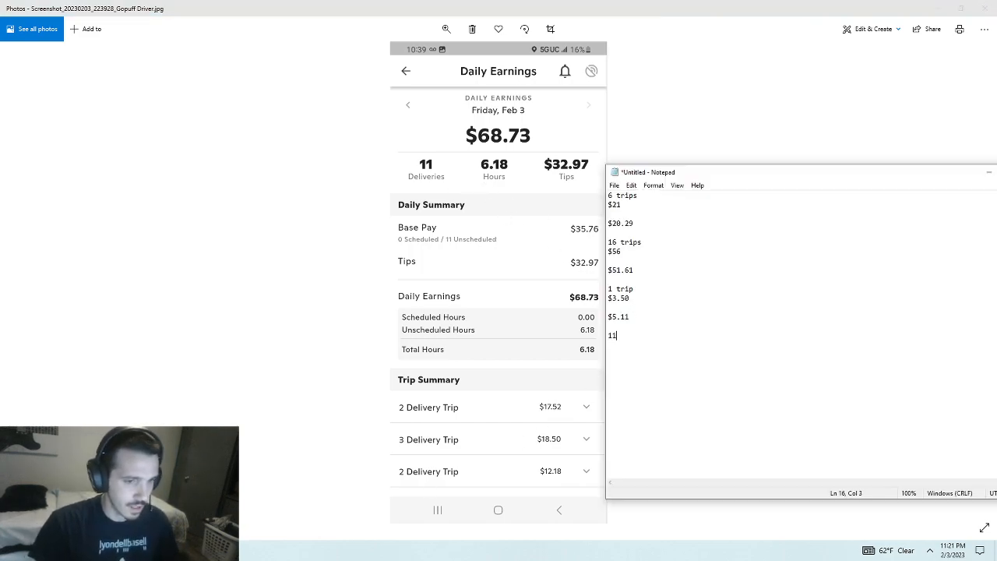
type("trips")
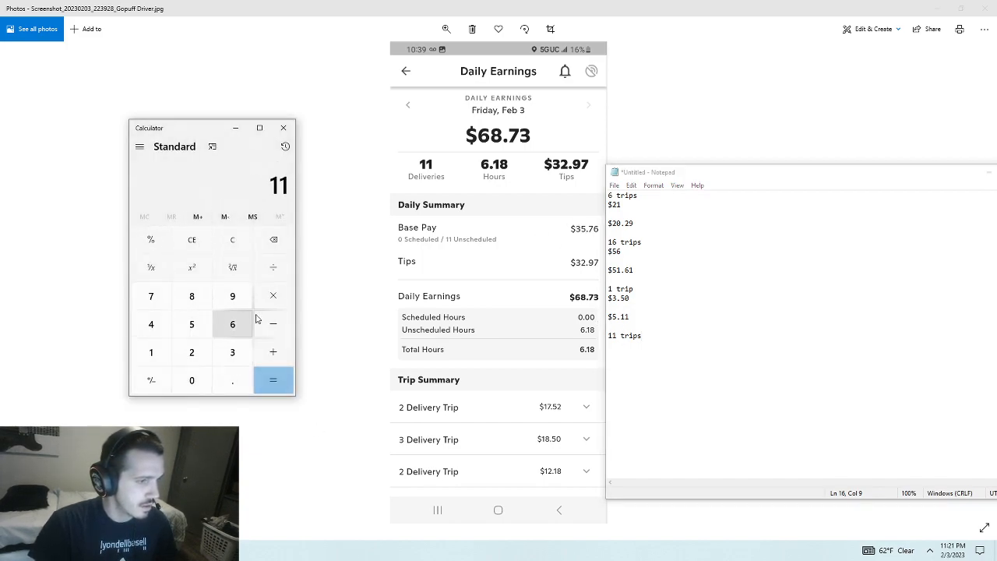
left_click(274, 381)
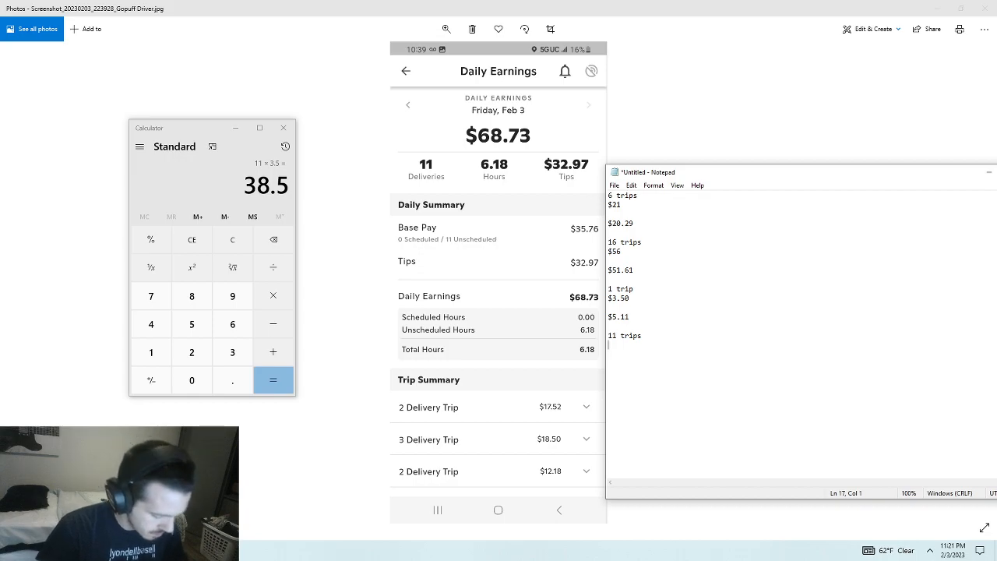
type("$38")
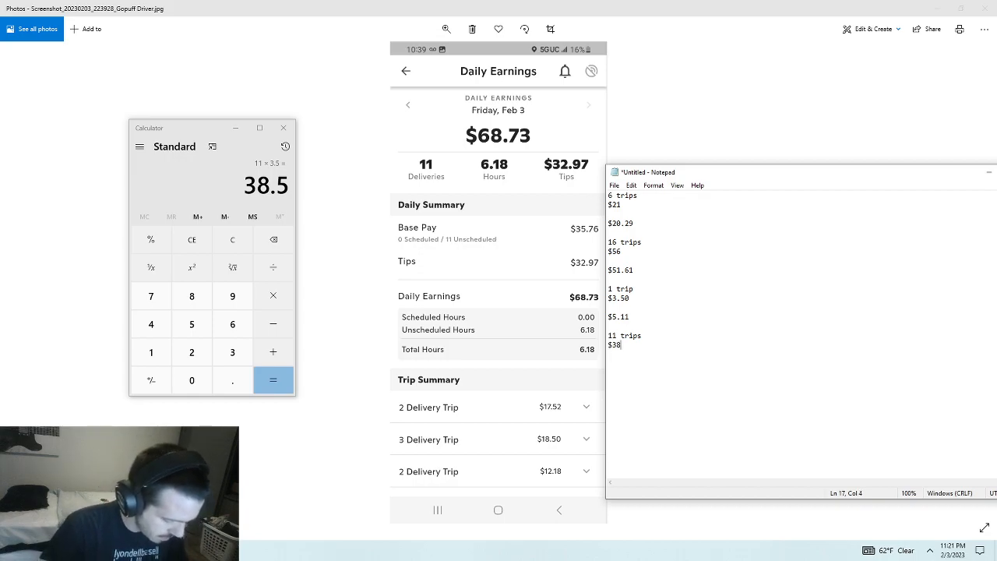
type(".50")
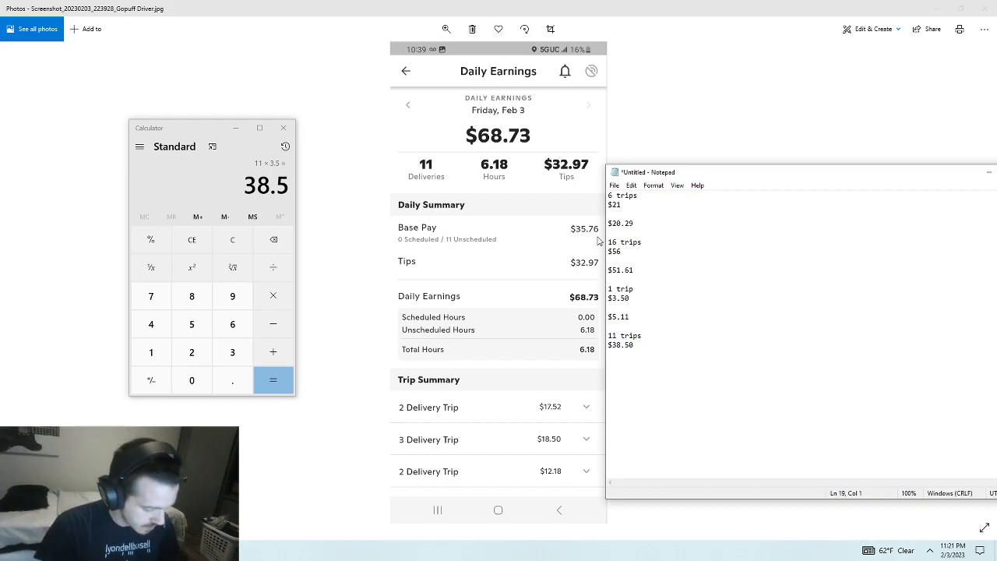
type("$35.76")
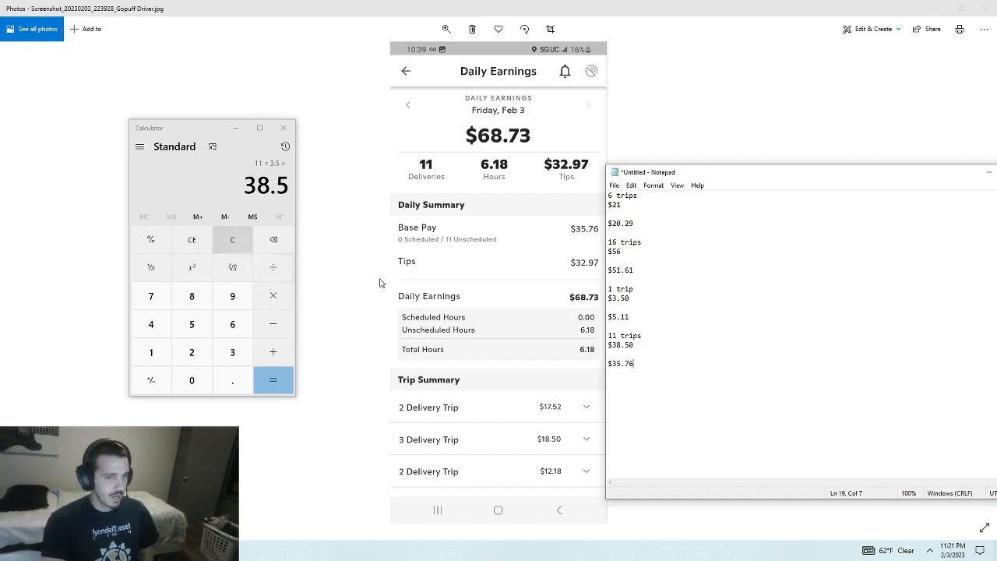
Step: Select $38.50 in Notepad and add 38.5, 3.5, 56 and 21 for a 119 total
double_click(621, 345)
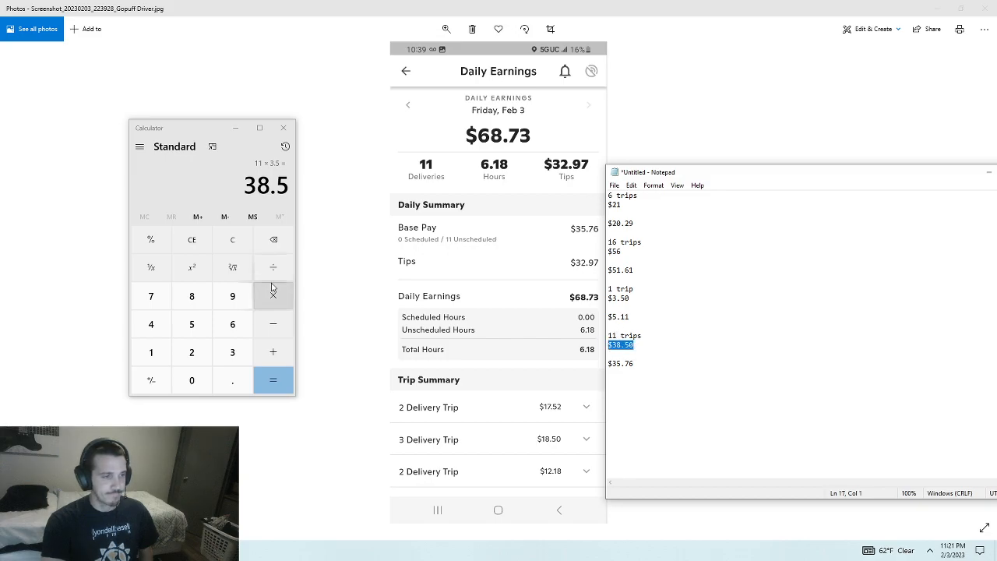
left_click(233, 352)
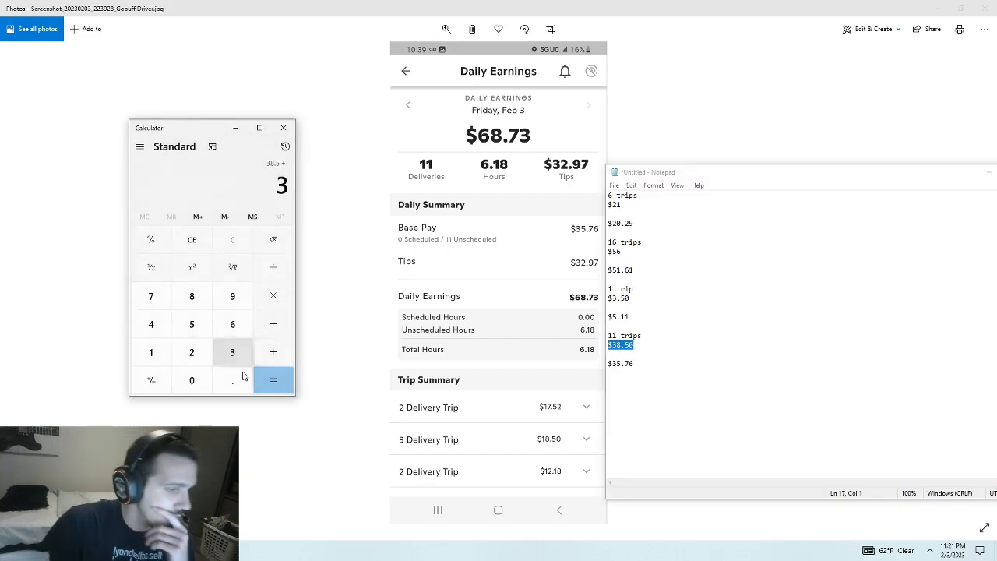
left_click(232, 380)
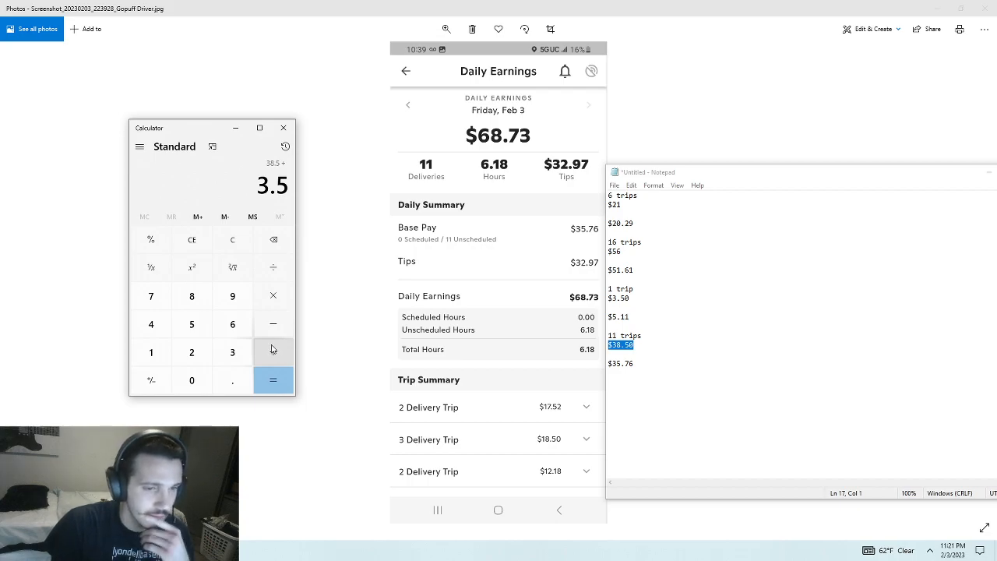
left_click(273, 351)
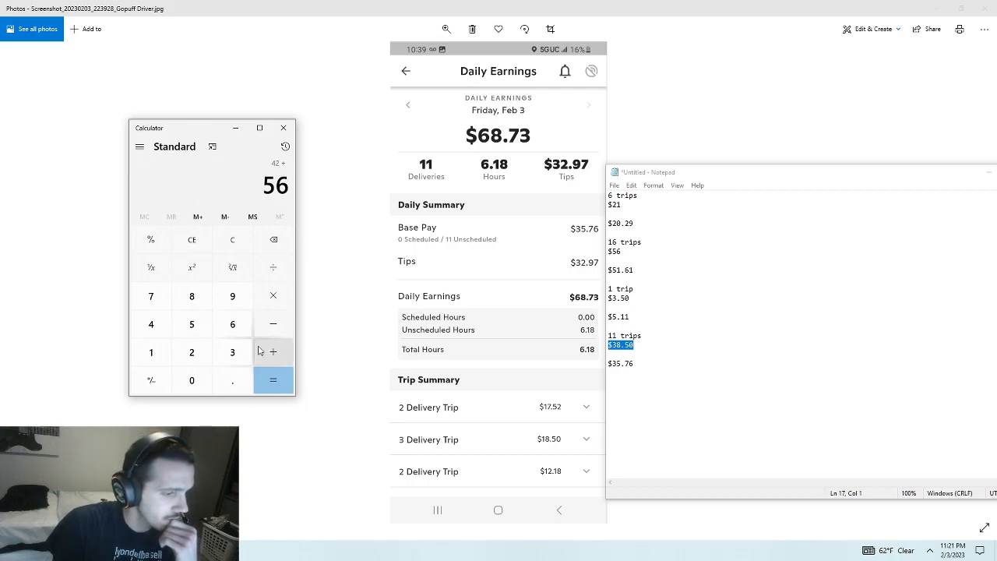
left_click(273, 380)
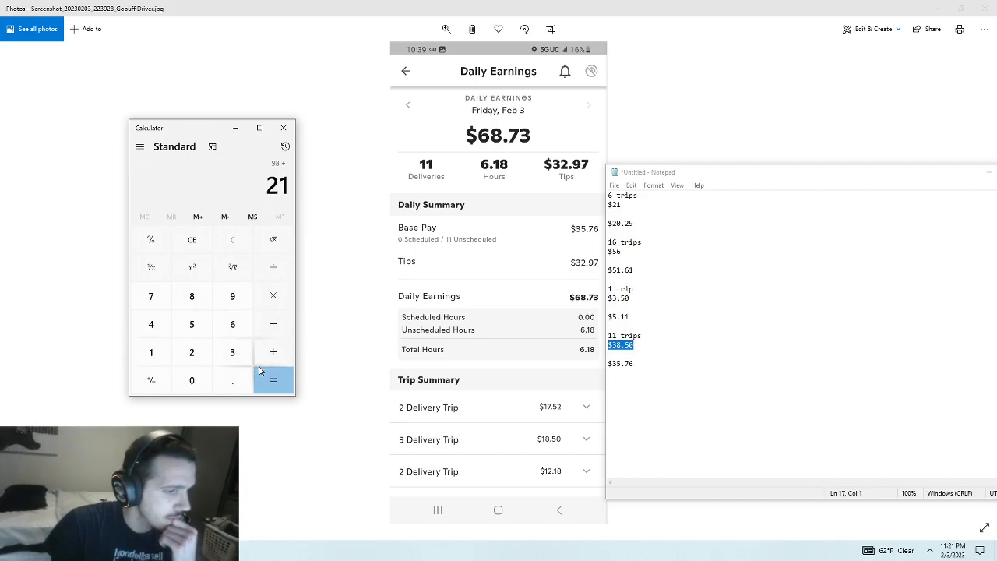
left_click(272, 381)
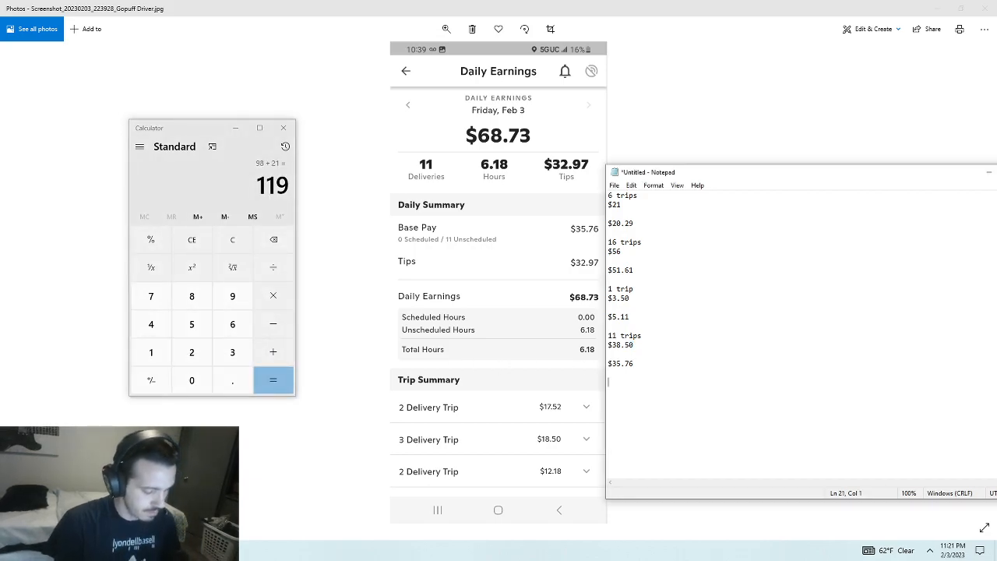
Step: Type 'Pre Update : $119' and begin a 'Post Update :' line below it
type("Pre U")
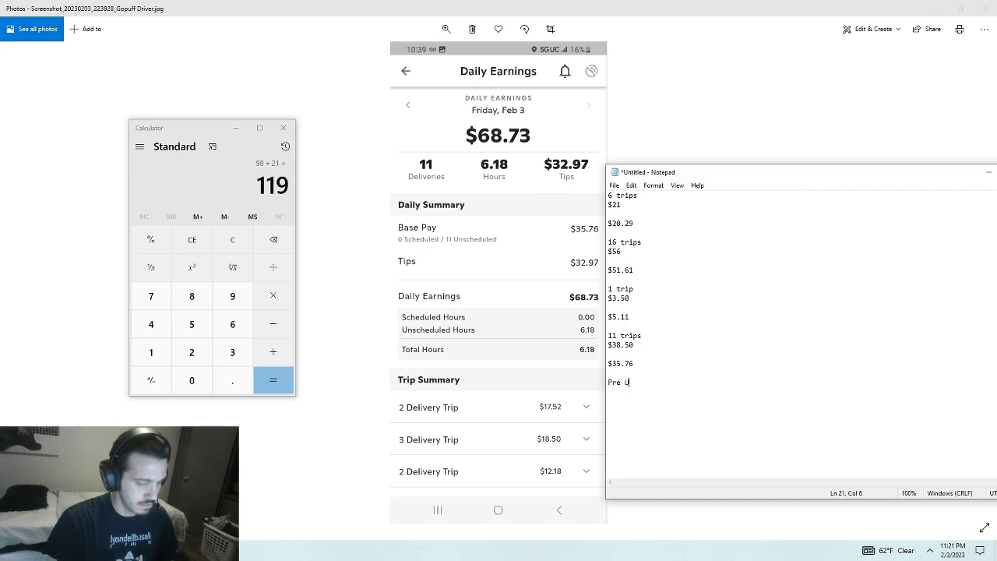
type("pdate :")
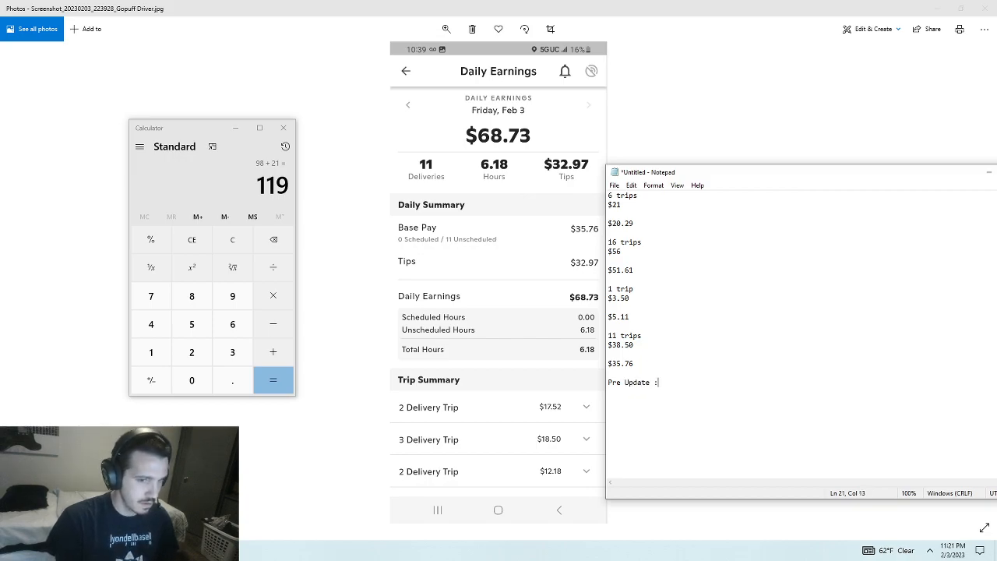
type("$")
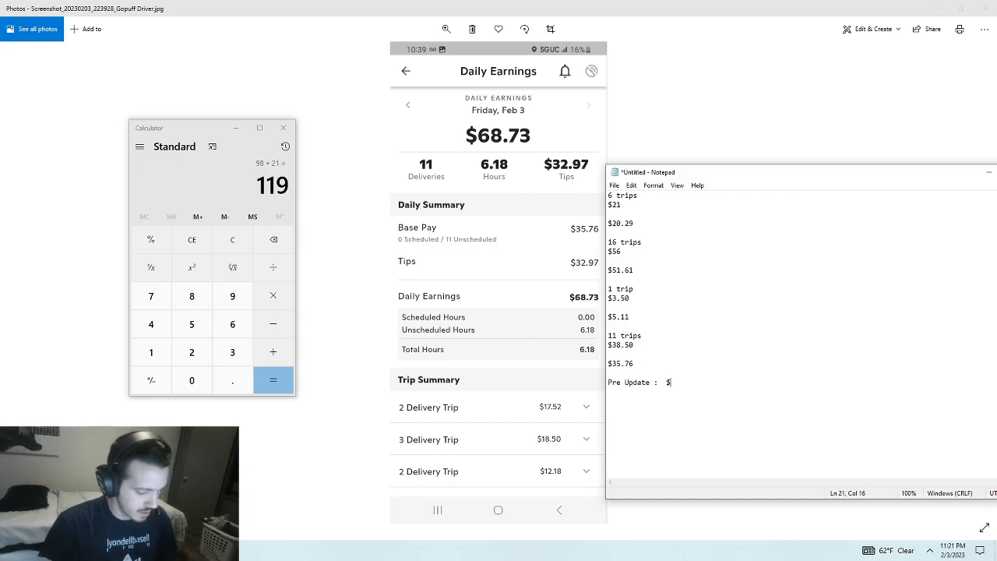
type("119")
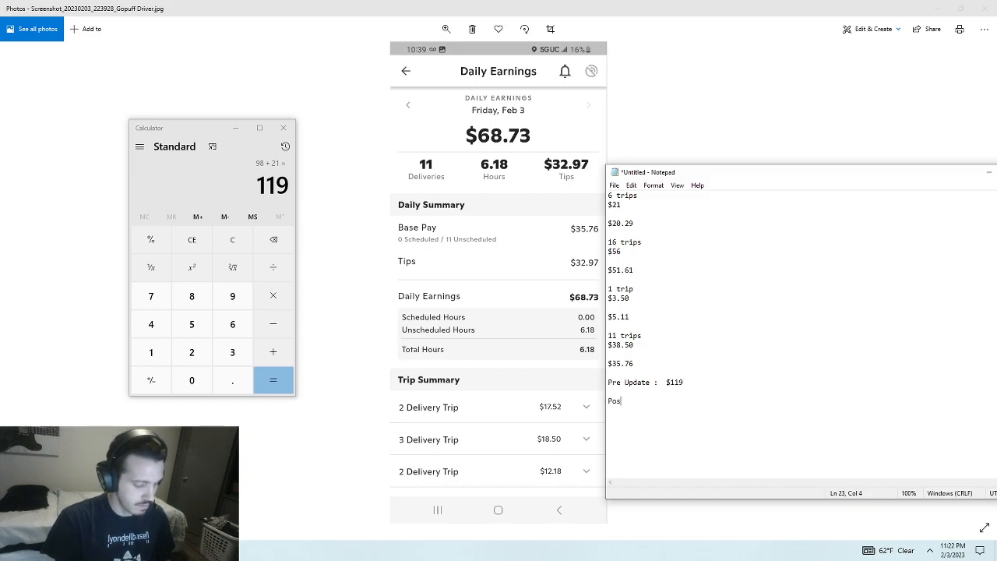
type("t upda")
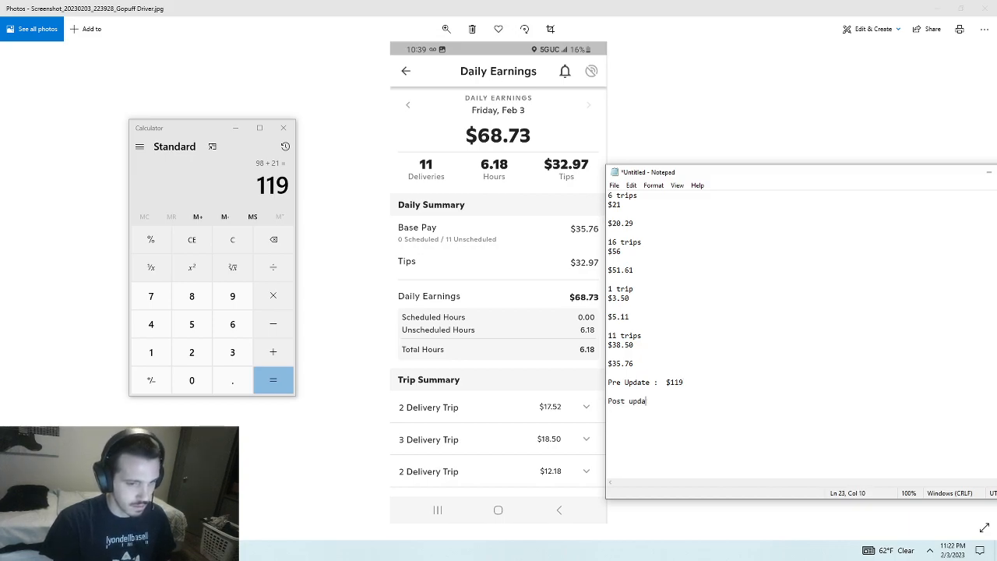
type("te :")
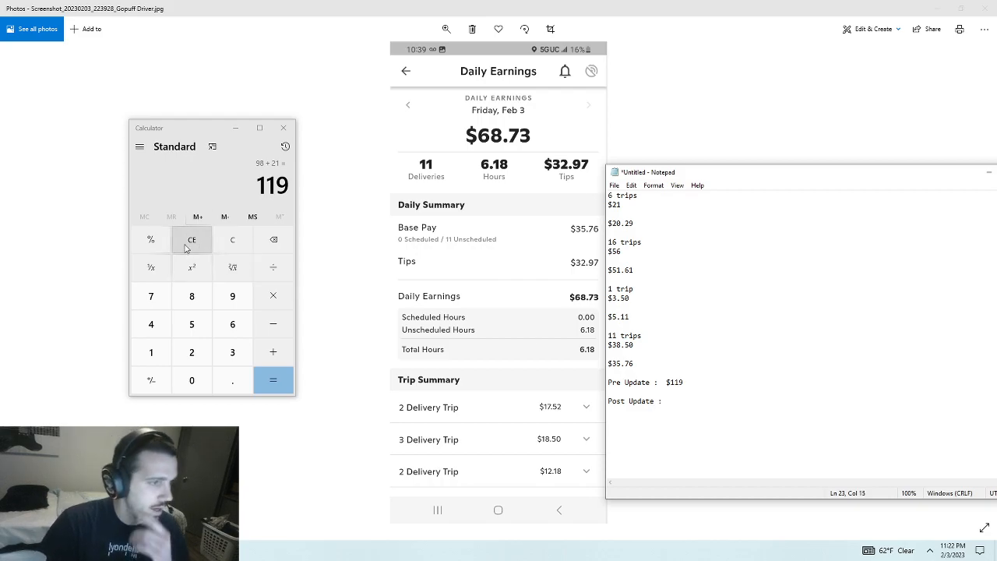
Step: Clear Calculator and sum the base pay amounts to 112.77
left_click(191, 239)
type("20.2")
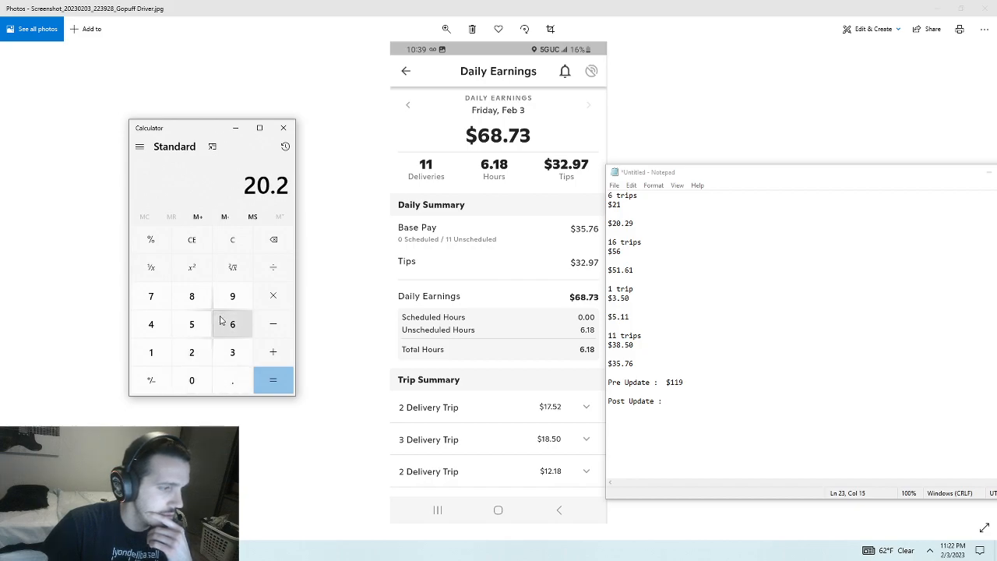
left_click(232, 296)
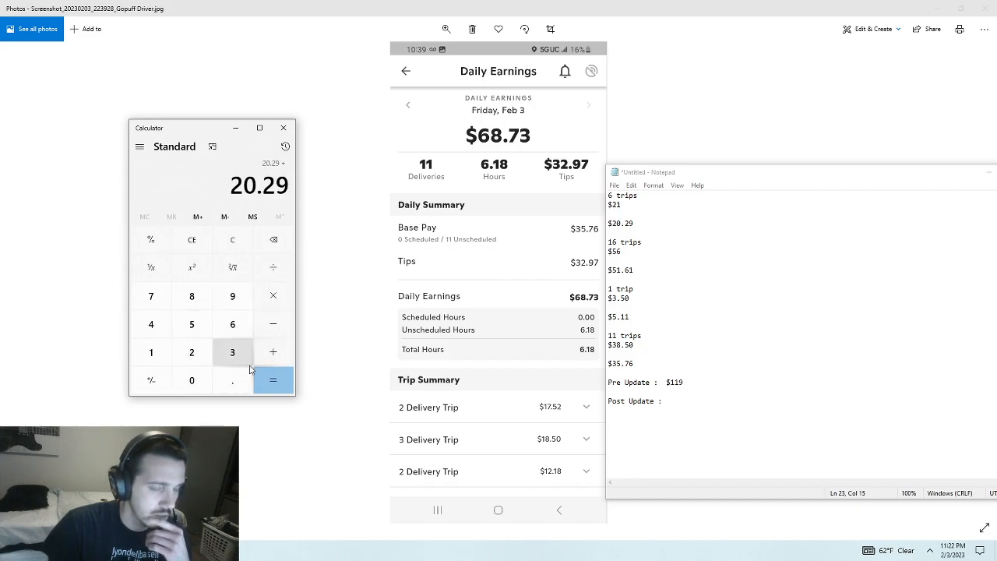
left_click(191, 353)
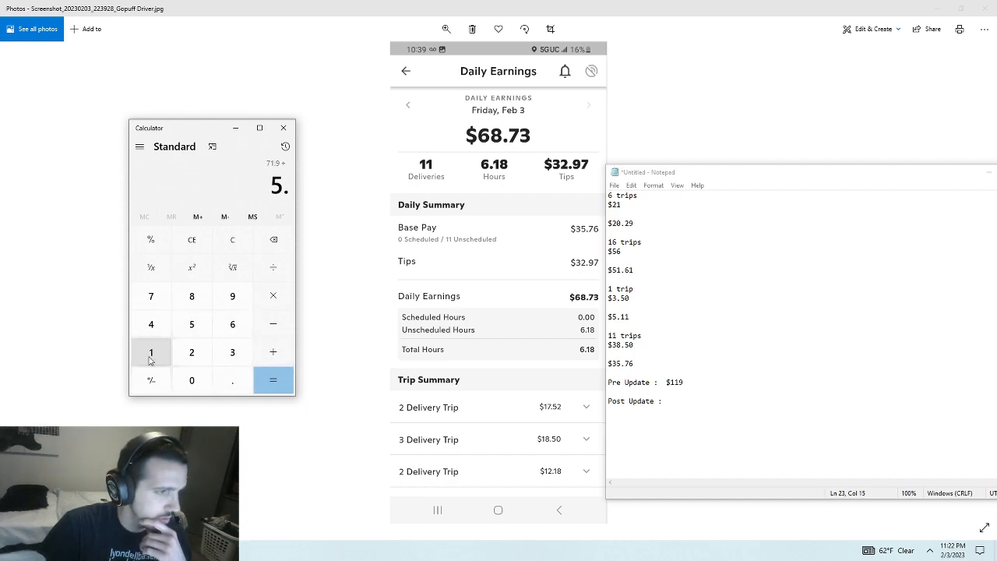
left_click(232, 352)
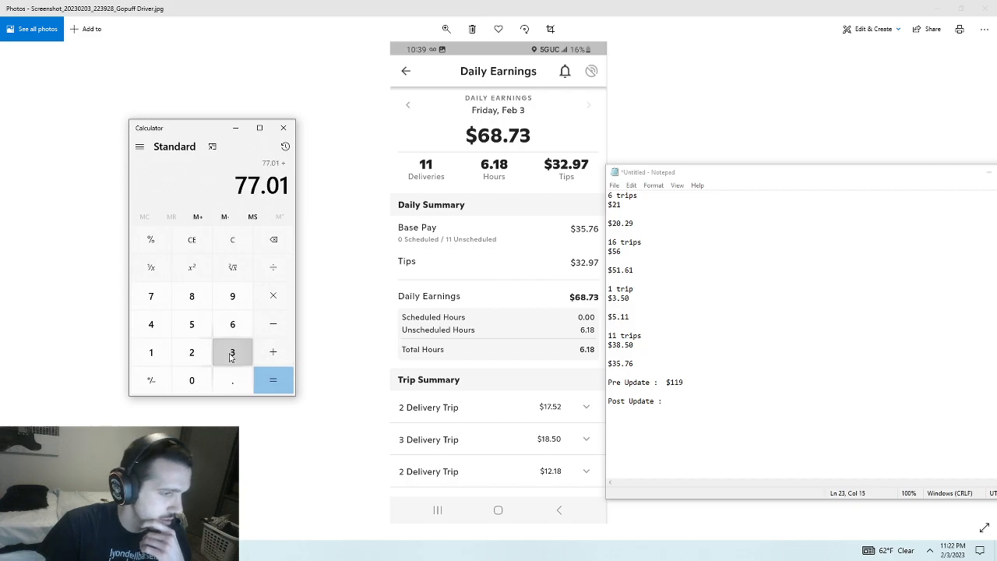
left_click(272, 380)
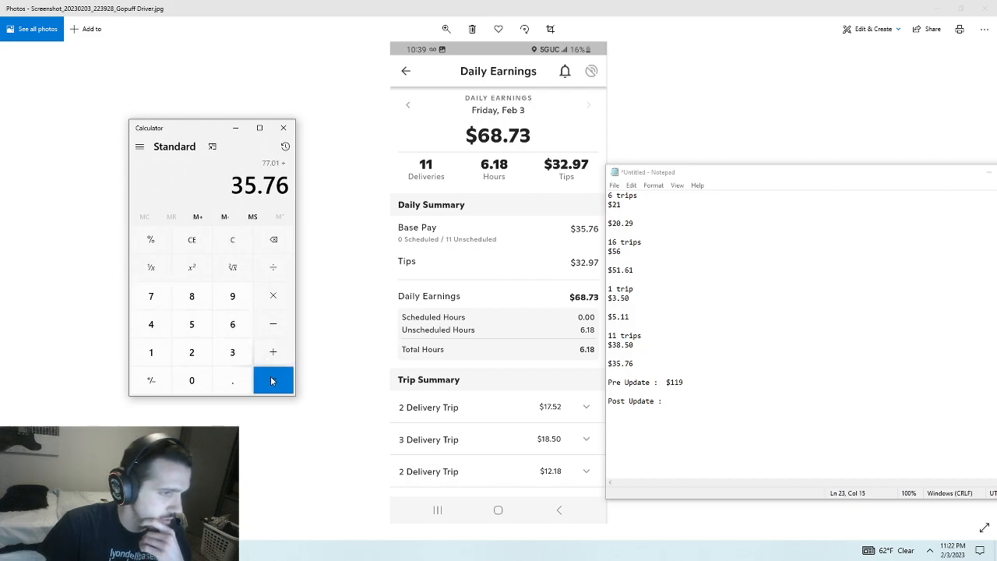
left_click(273, 380)
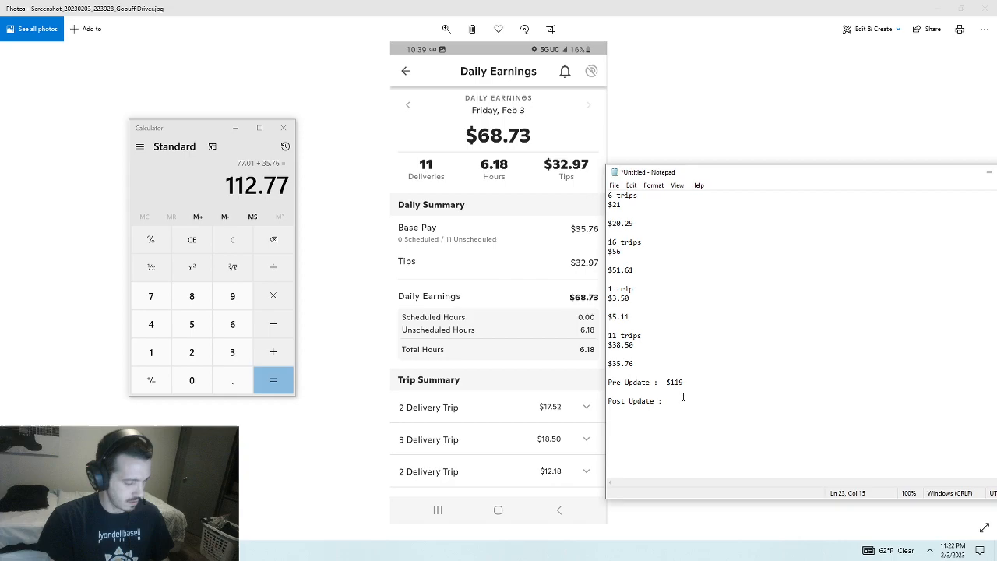
Step: Enter $112.77 on the Post Update line and compute 112.77 − 119 = −6.23
type("$")
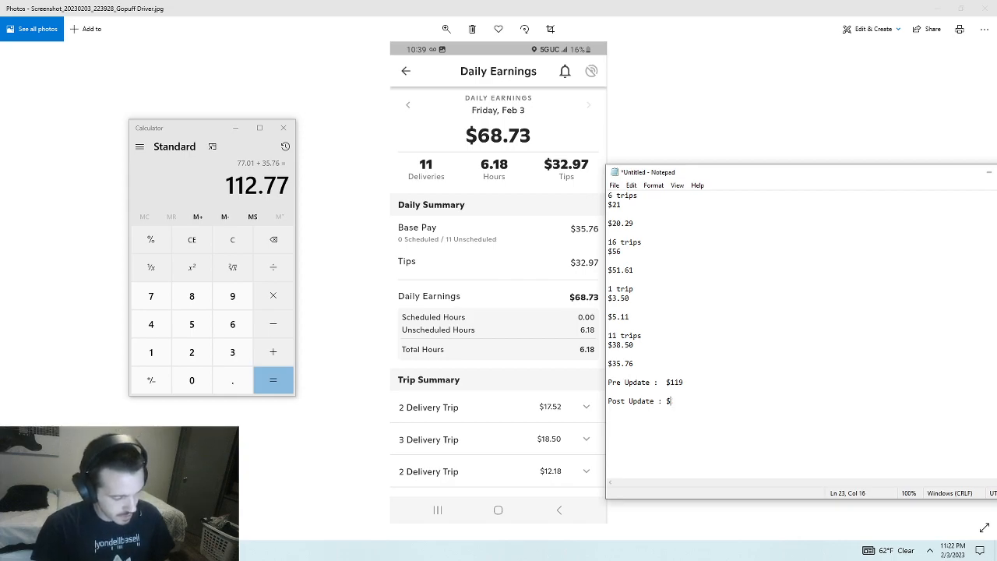
type("11")
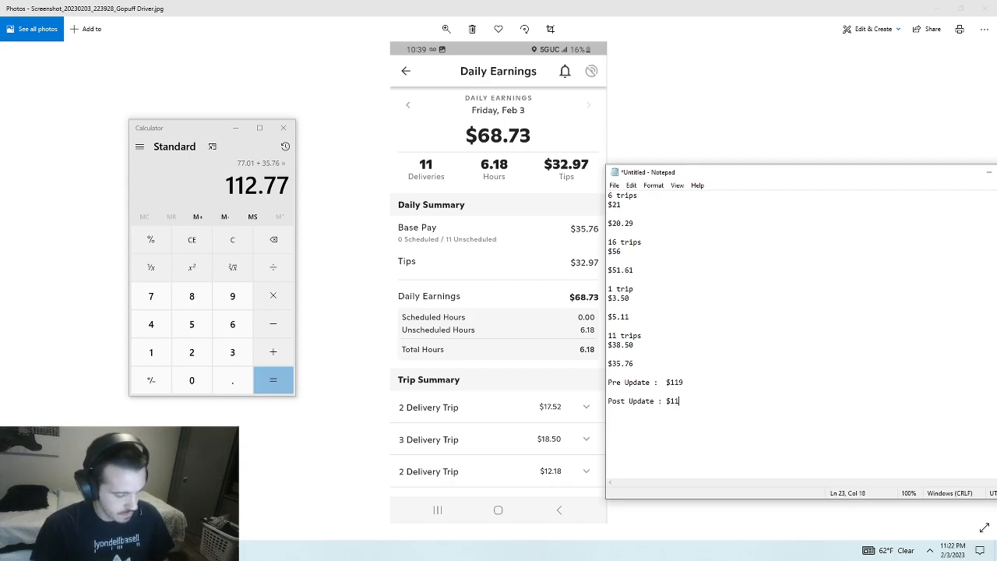
type("2.77")
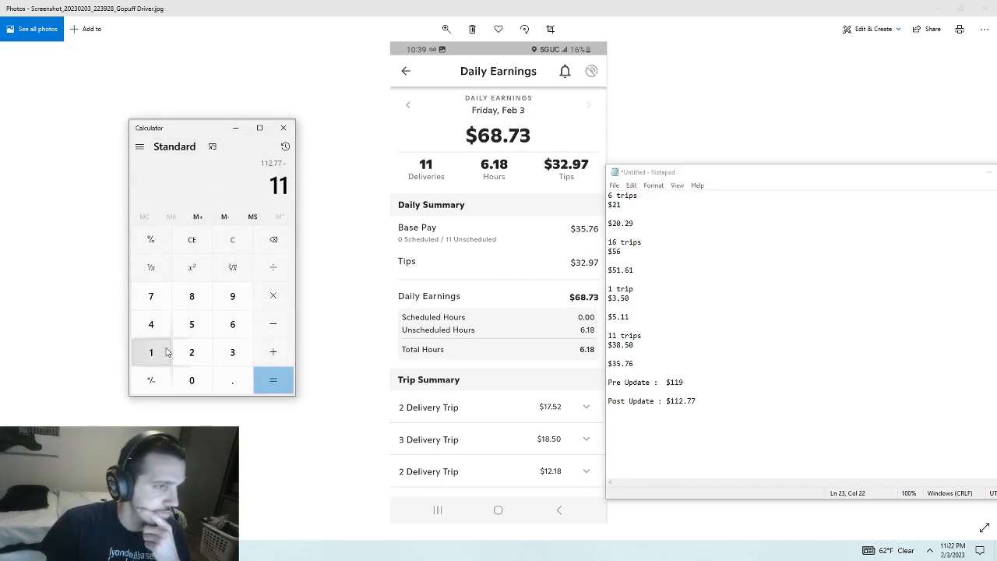
left_click(273, 380)
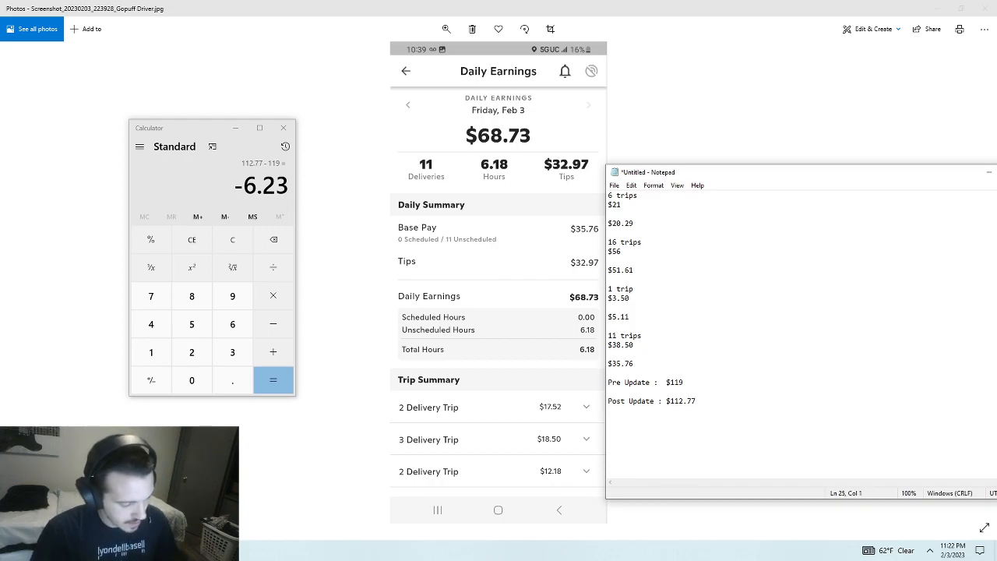
Step: Record the $6.23 difference on a new line below the Post Update total
type("$6")
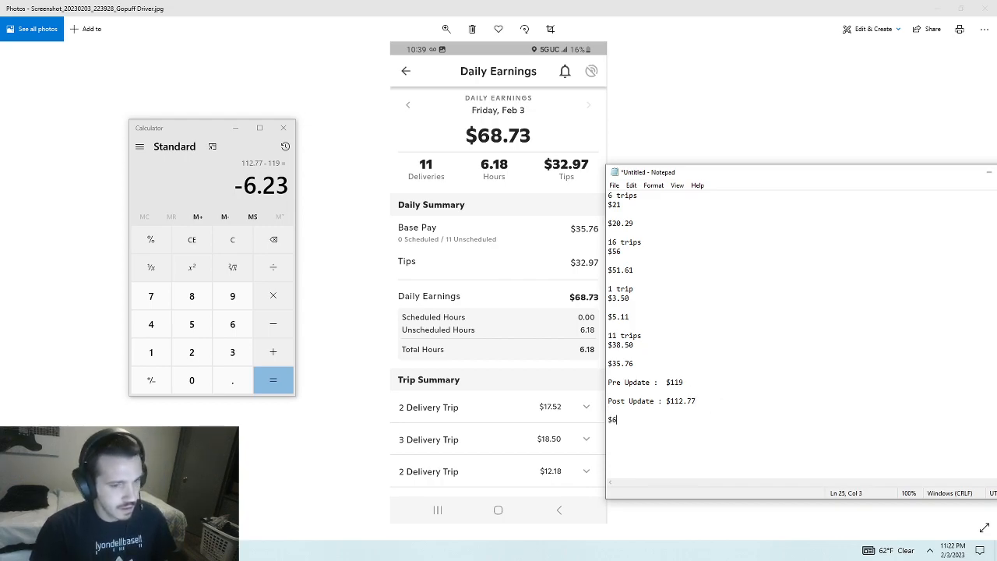
type(".23")
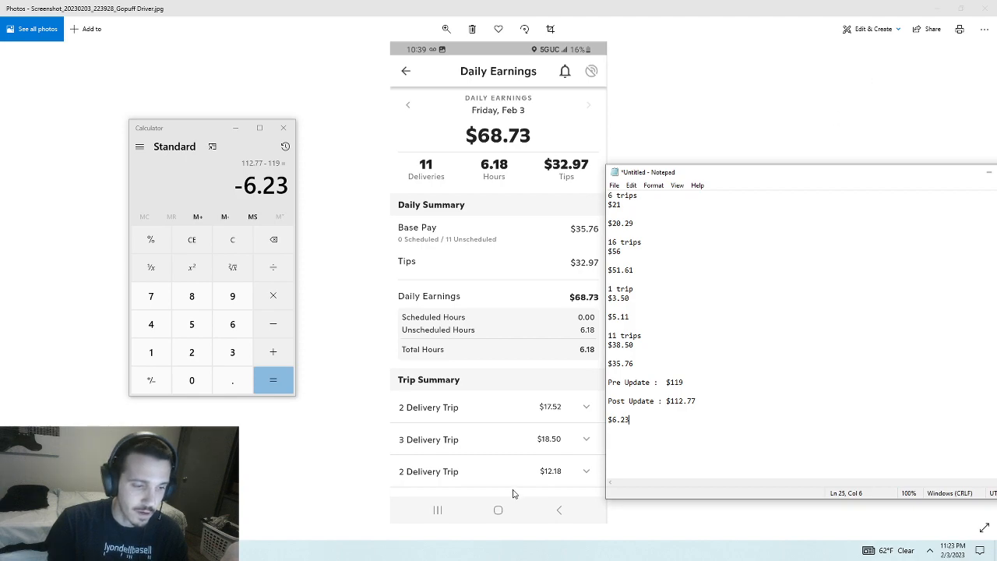
mouse_move(640, 405)
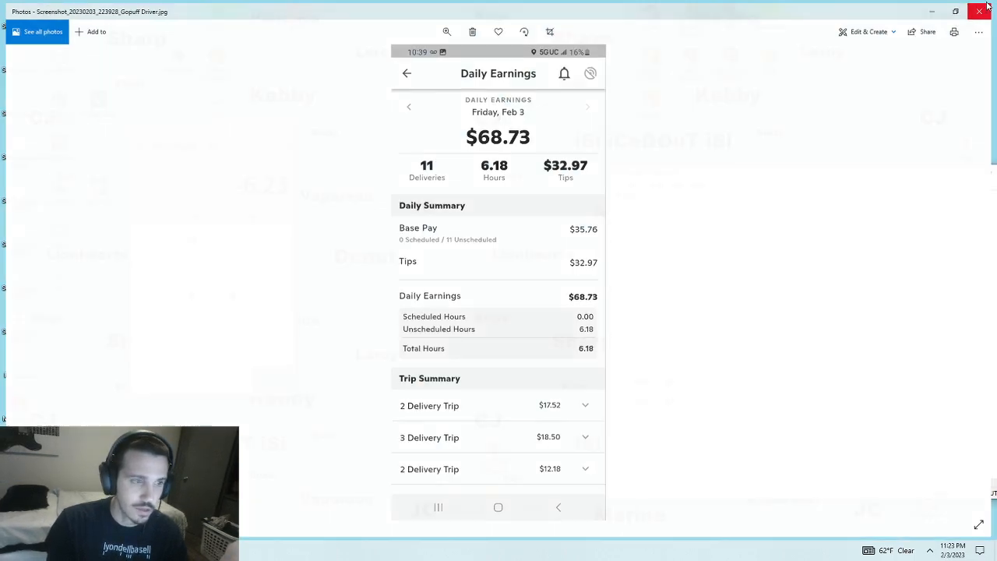
Step: Close the daily earnings screenshot to reveal the $7.68 new trip offer screenshot
left_click(985, 8)
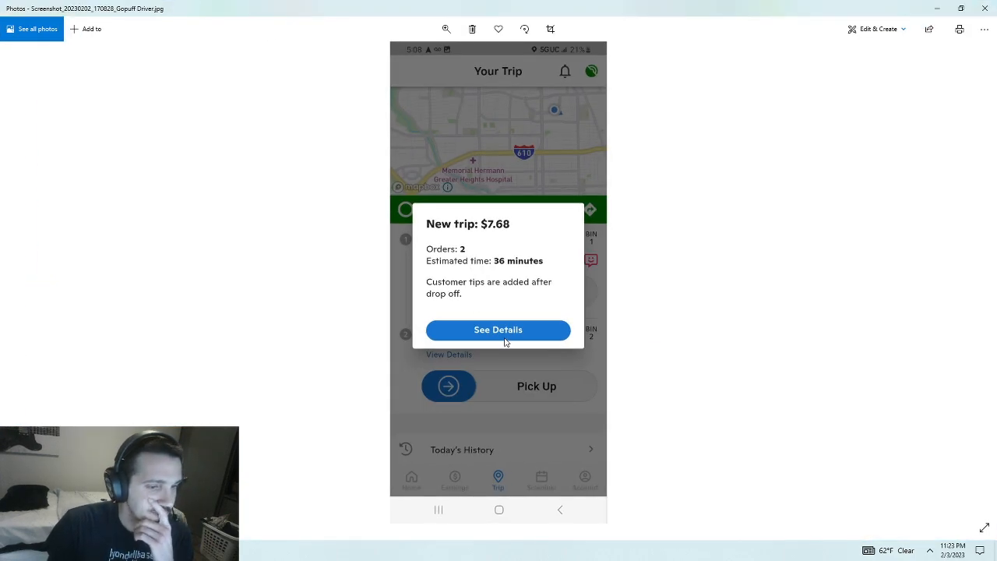
mouse_move(532, 232)
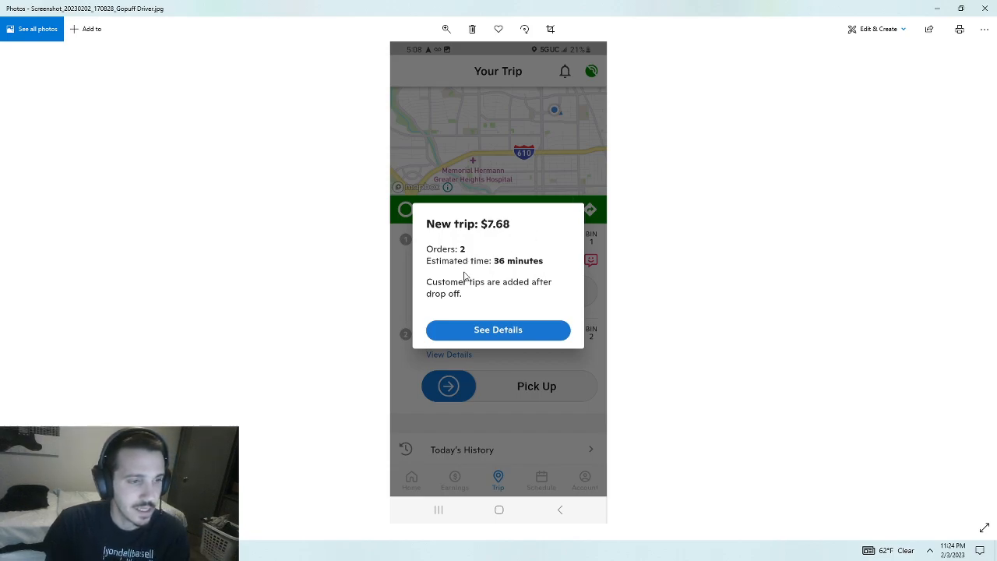
mouse_move(497, 265)
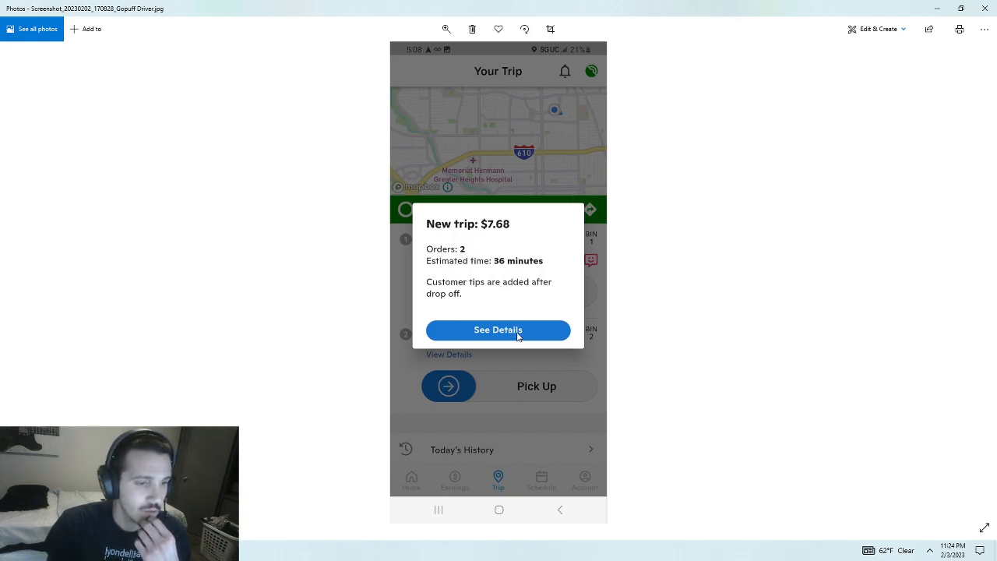
mouse_move(566, 345)
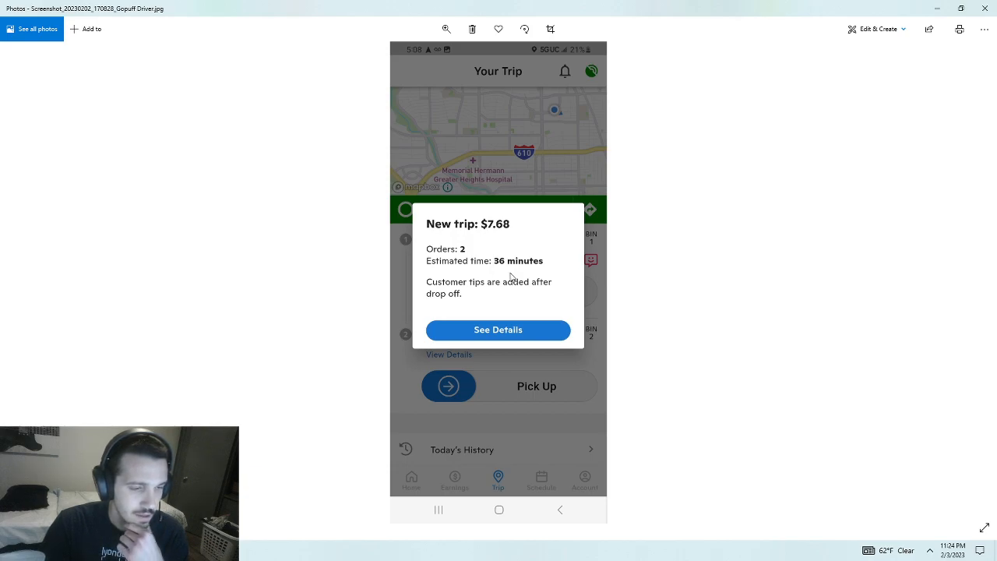
mouse_move(481, 283)
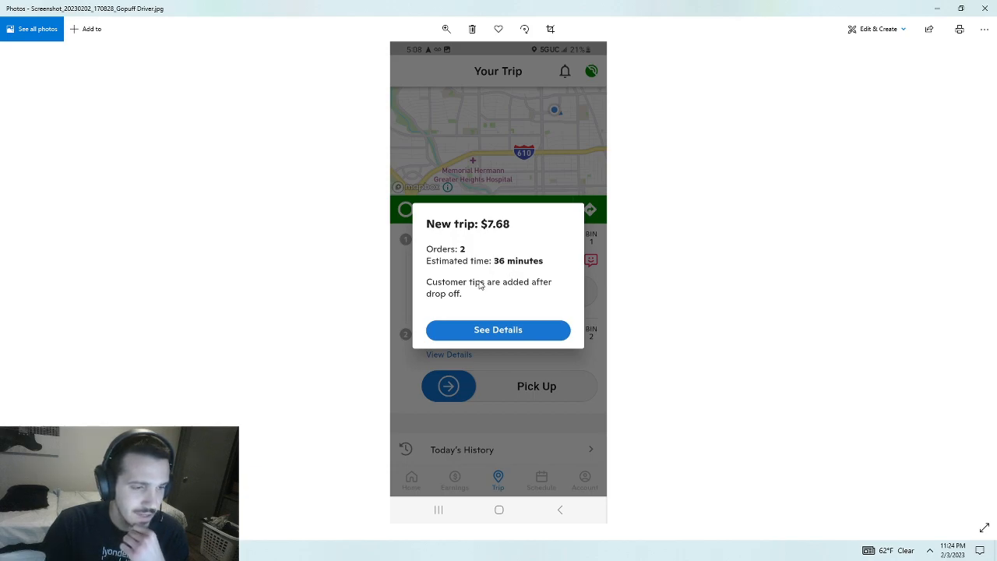
mouse_move(501, 303)
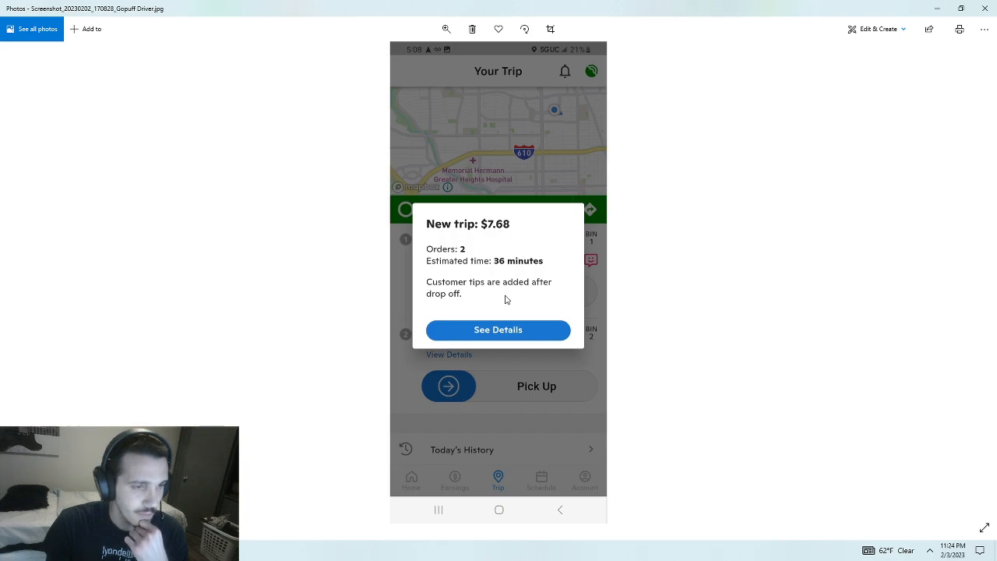
mouse_move(579, 238)
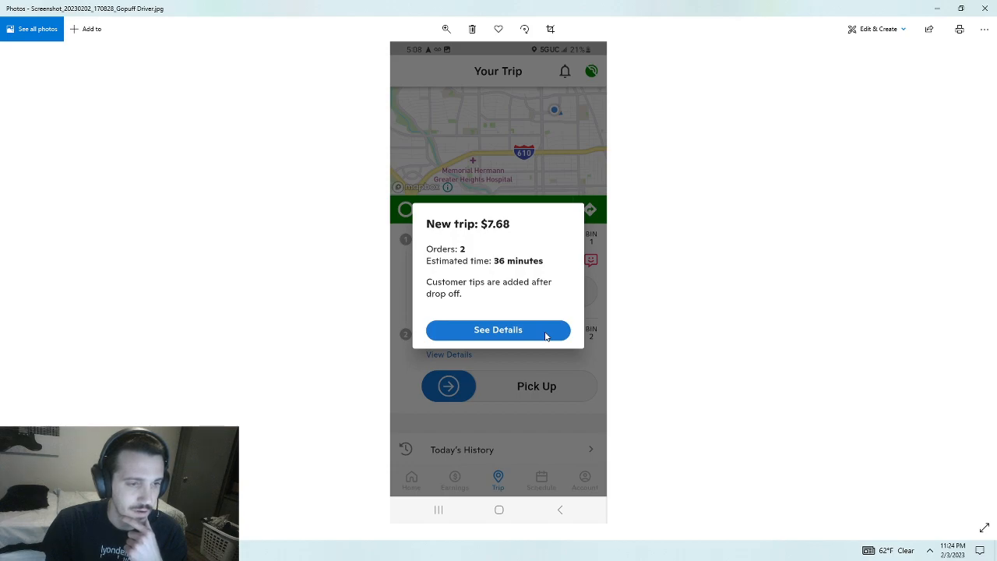
mouse_move(571, 309)
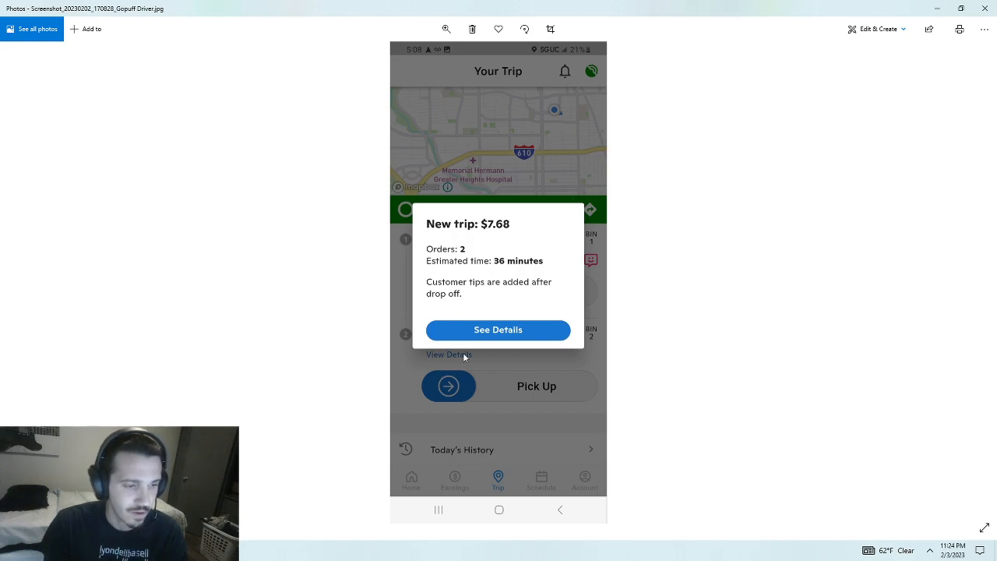
mouse_move(519, 445)
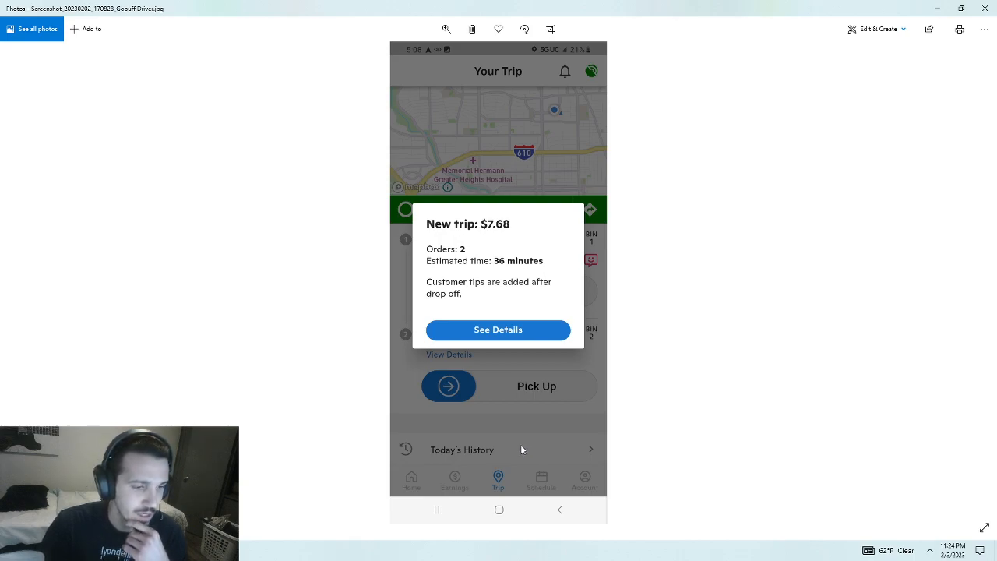
mouse_move(512, 426)
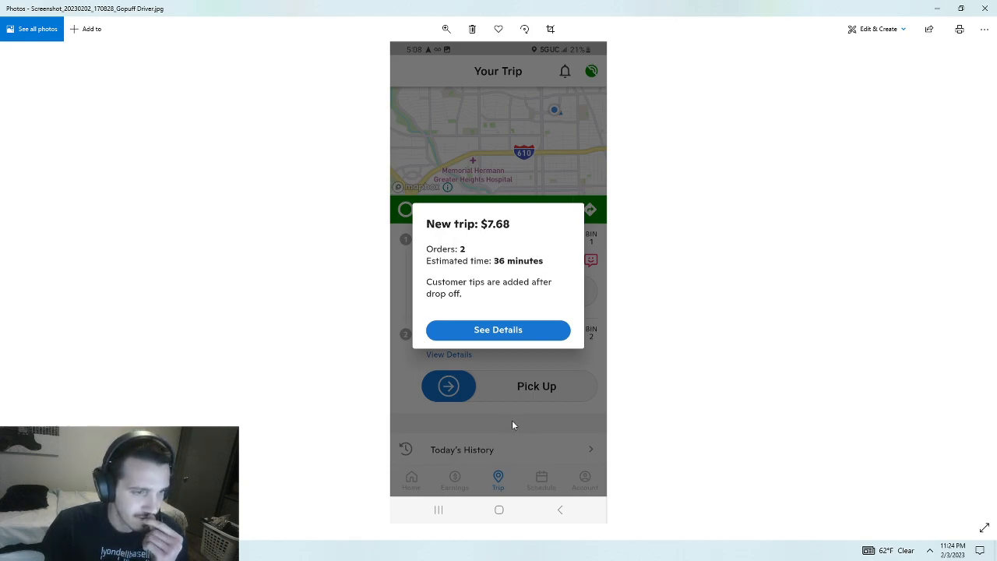
mouse_move(483, 434)
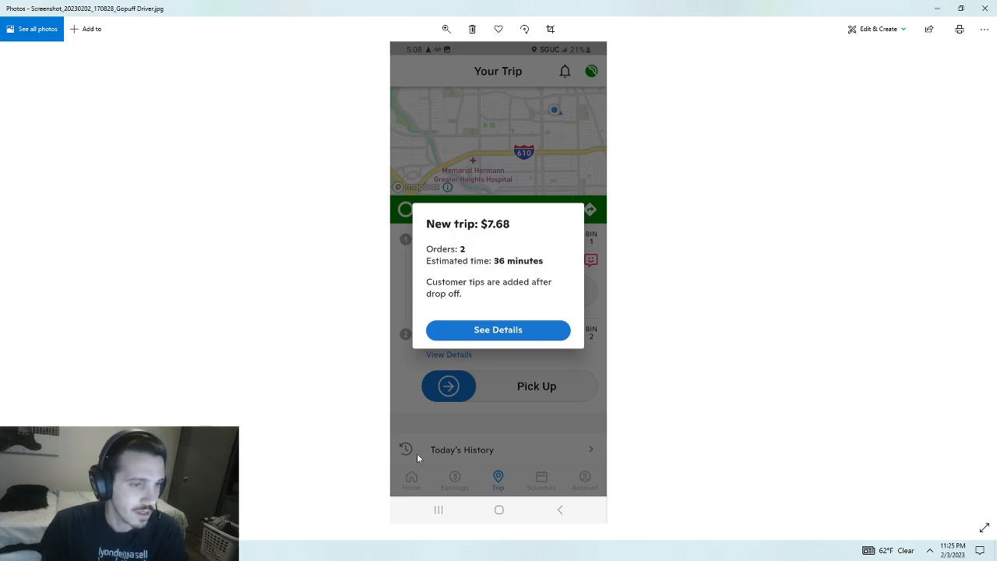
mouse_move(542, 413)
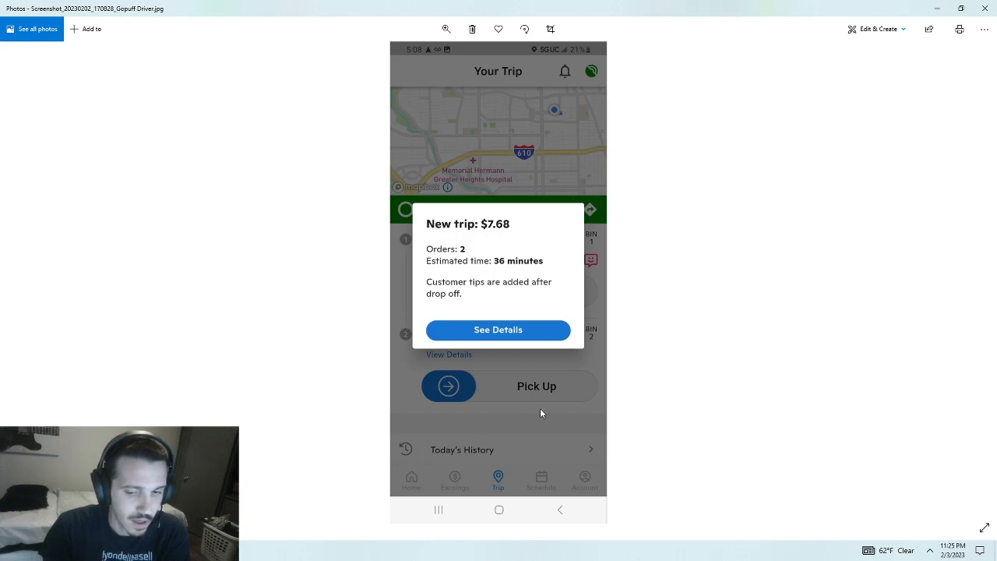
mouse_move(666, 409)
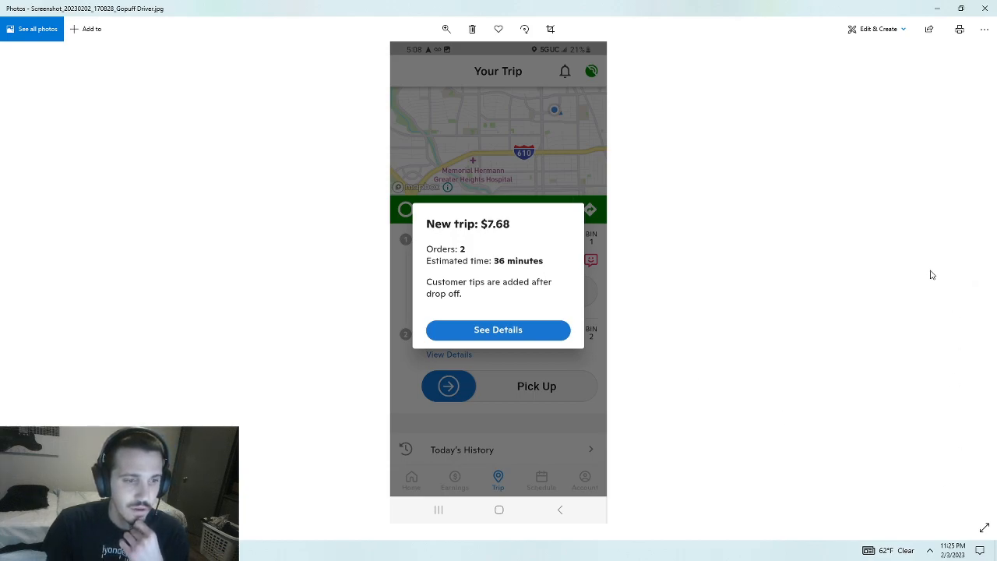
mouse_move(692, 390)
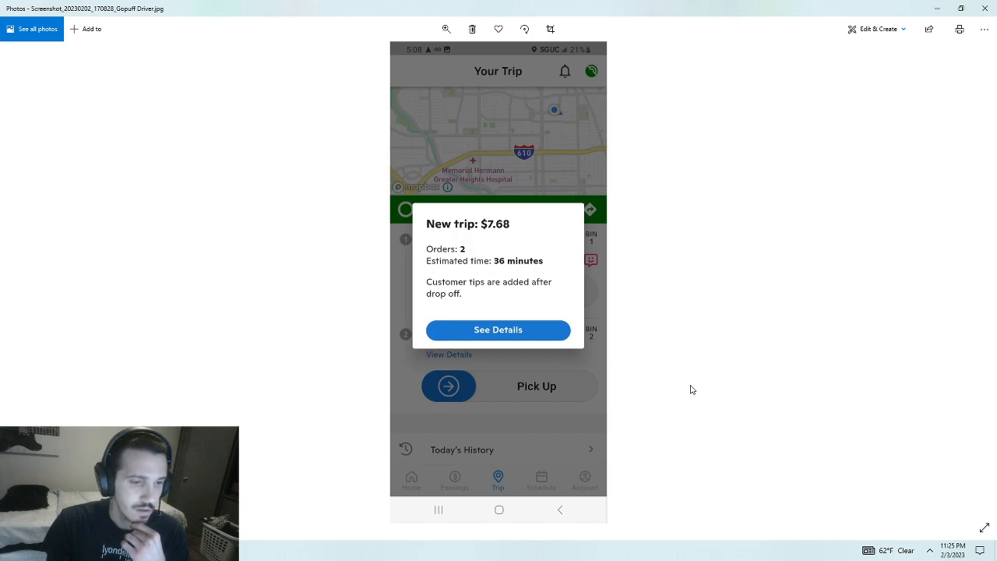